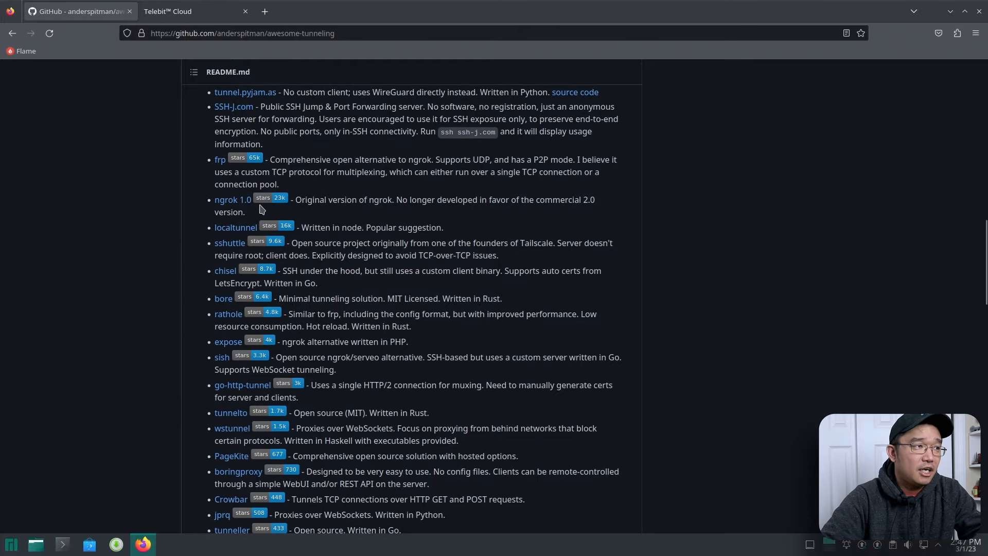
- Read through the Telebit quickstart and copy the curl install command
scroll(down, 3)
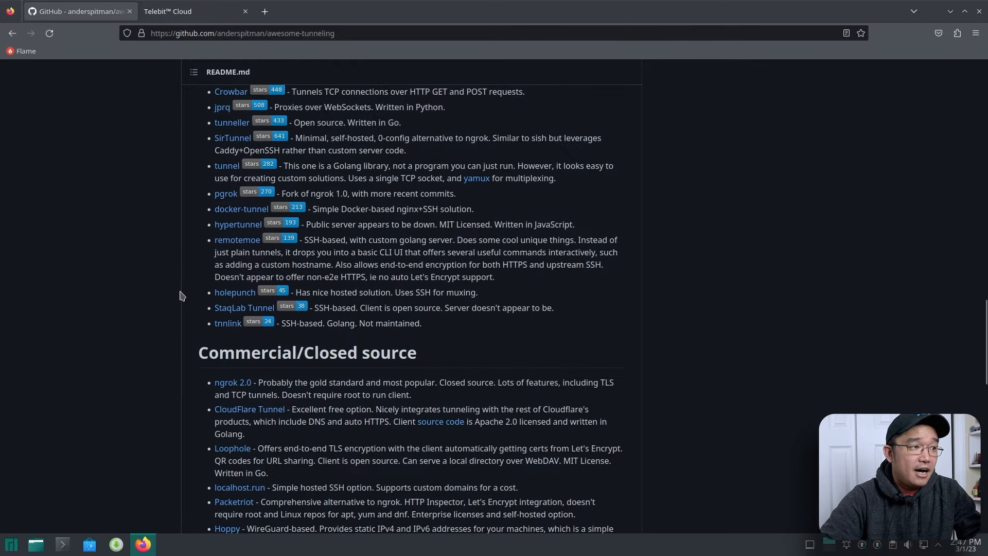
mouse_move(183, 321)
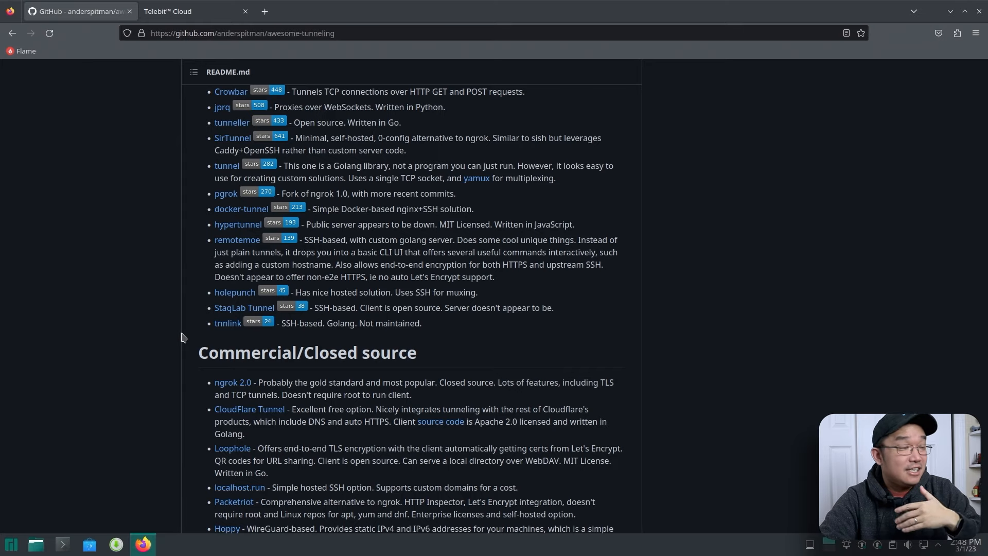
scroll(down, 3)
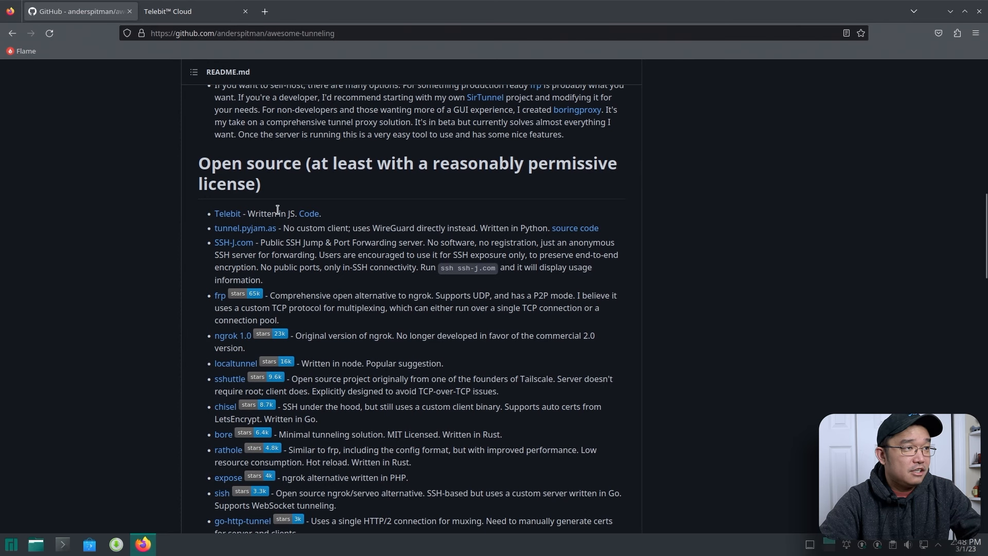
scroll(down, 3)
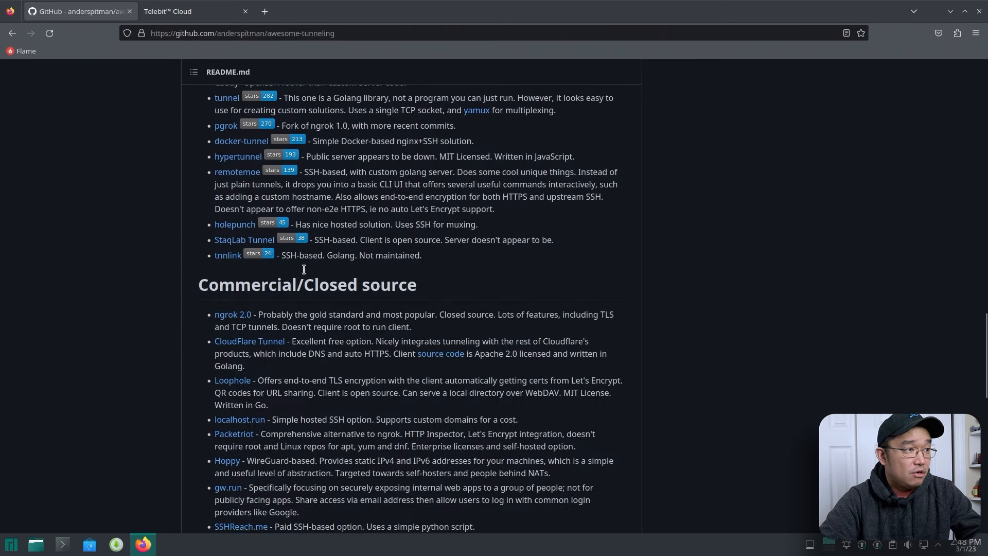
scroll(down, 3)
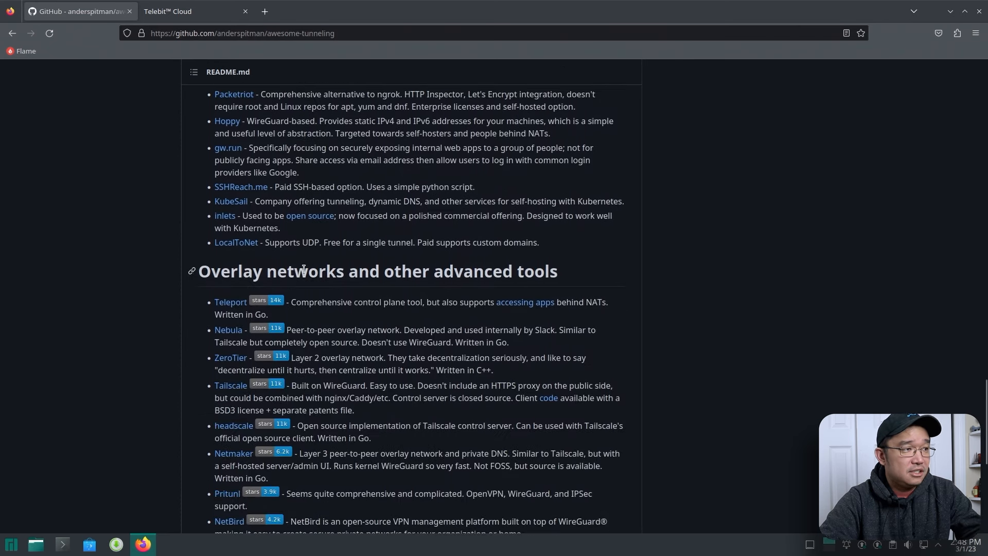
scroll(up, 3)
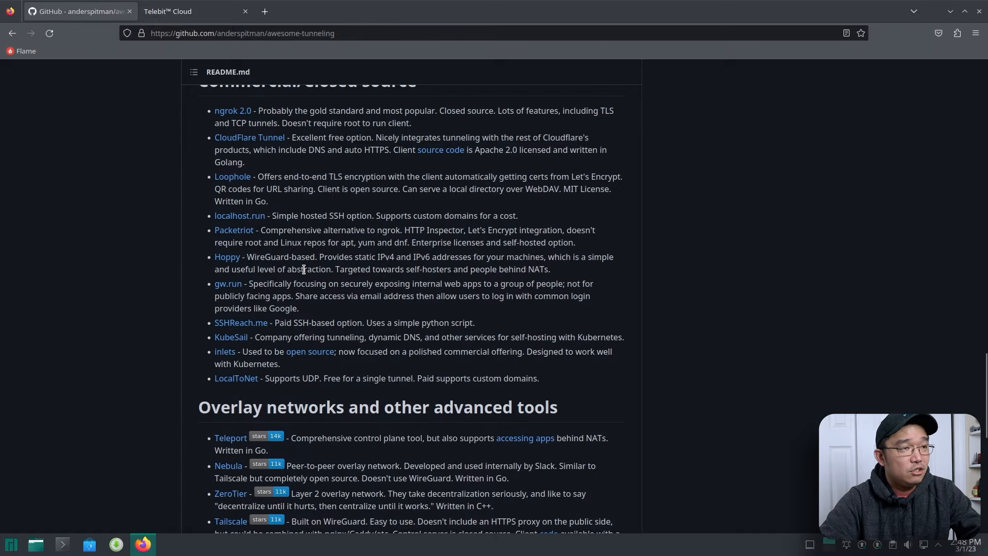
scroll(up, 3)
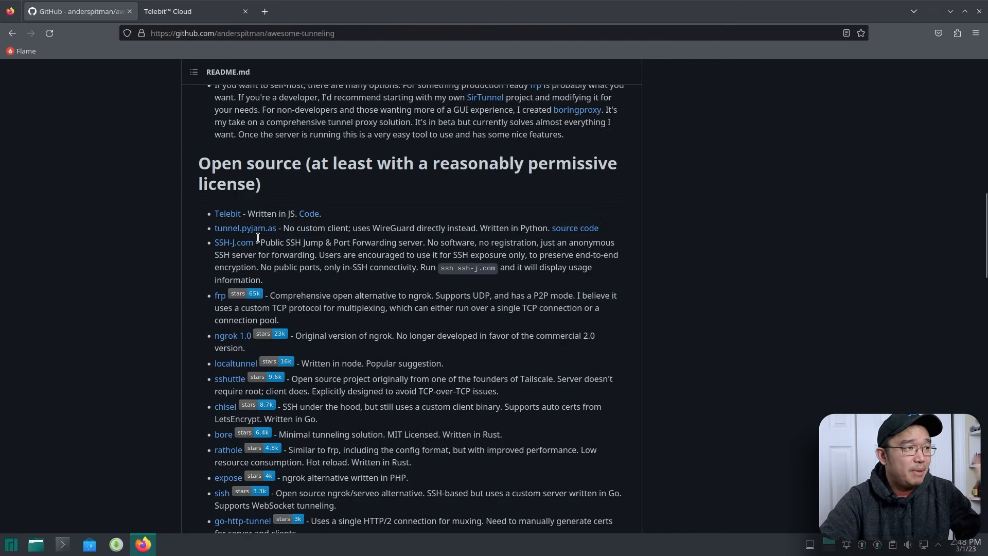
mouse_move(245, 228)
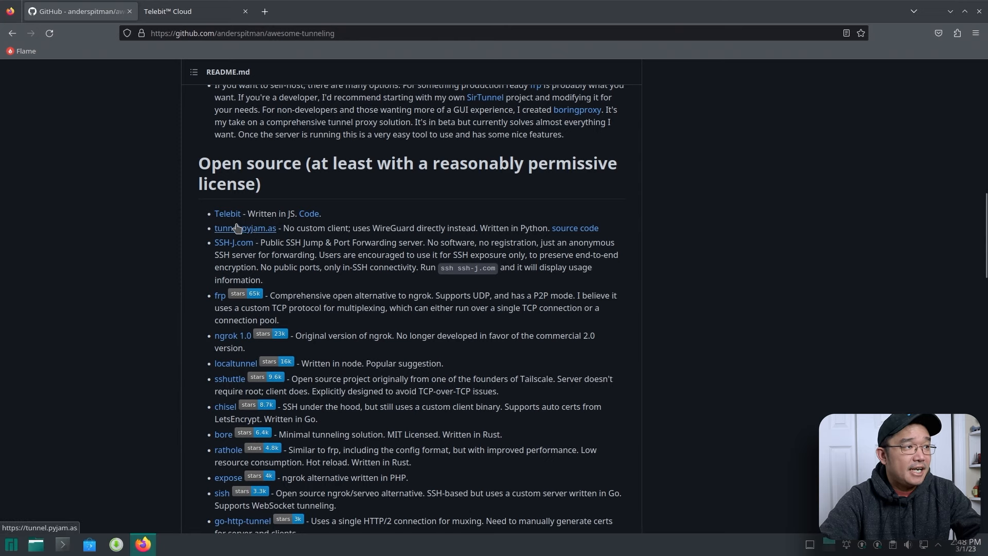
mouse_move(219, 228)
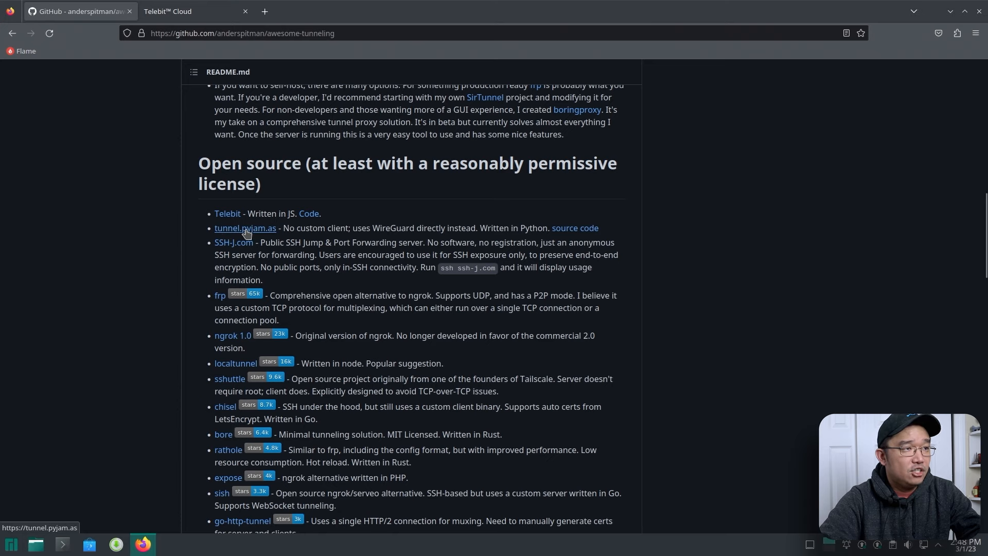
scroll(down, 3)
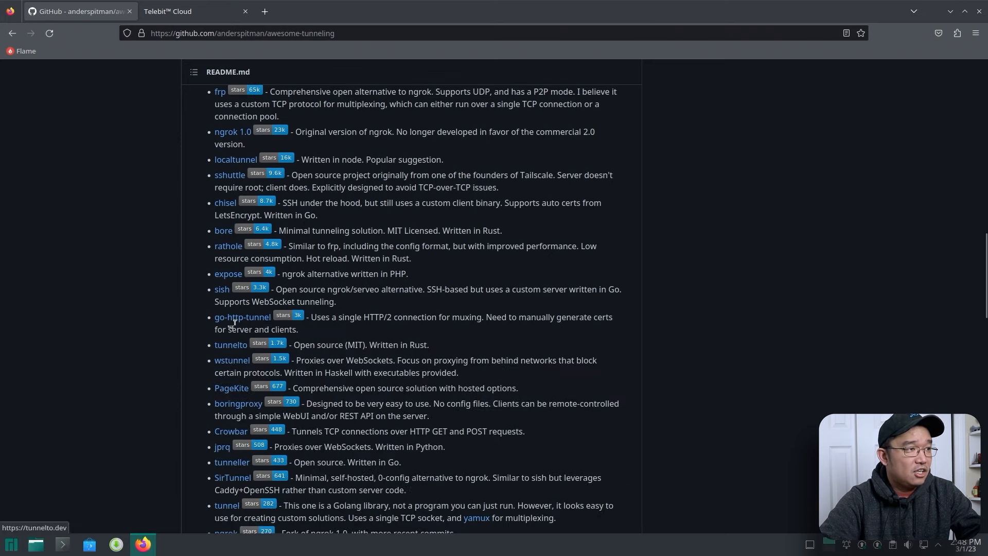
scroll(down, 3)
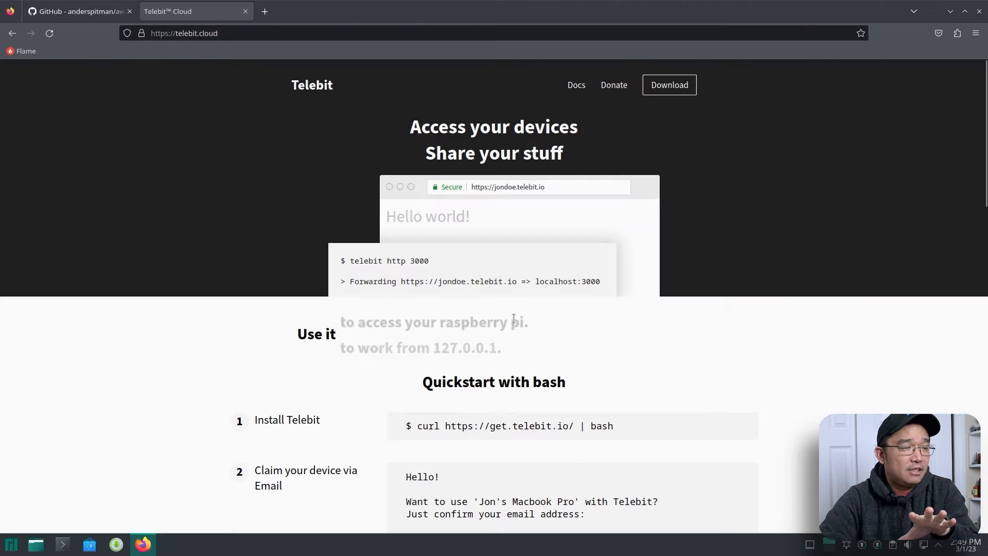
scroll(down, 3)
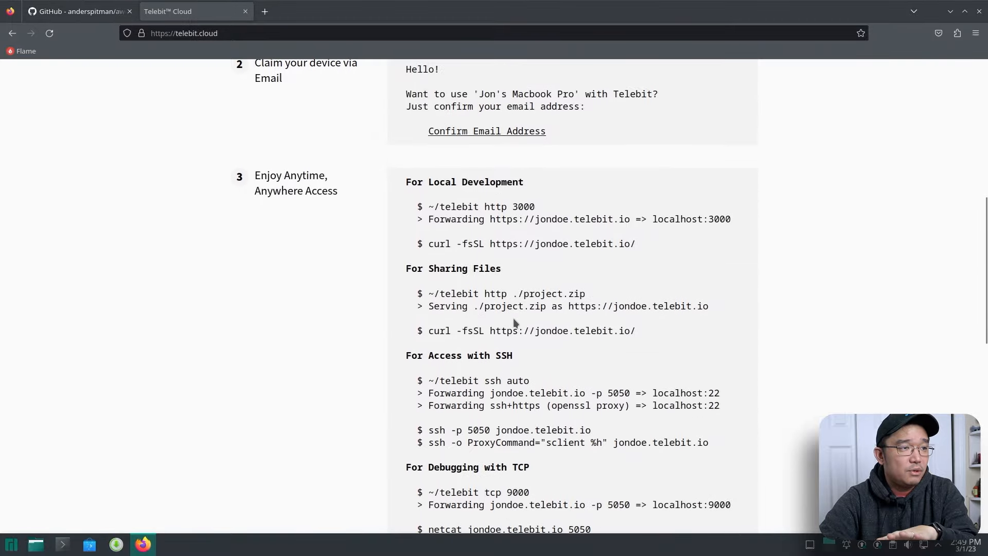
scroll(up, 3)
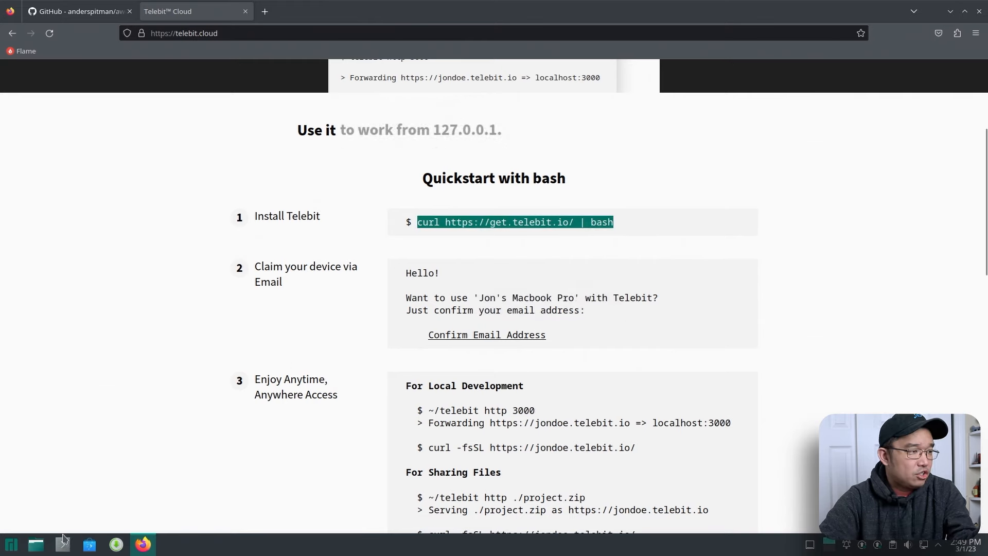
- Bring up a Konsole terminal from the taskbar
click(61, 544)
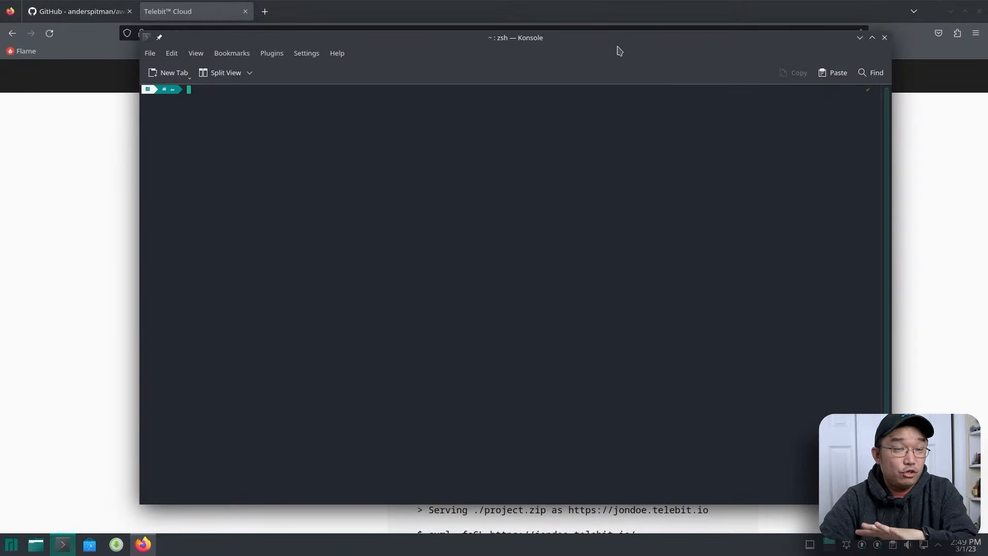
mouse_move(579, 61)
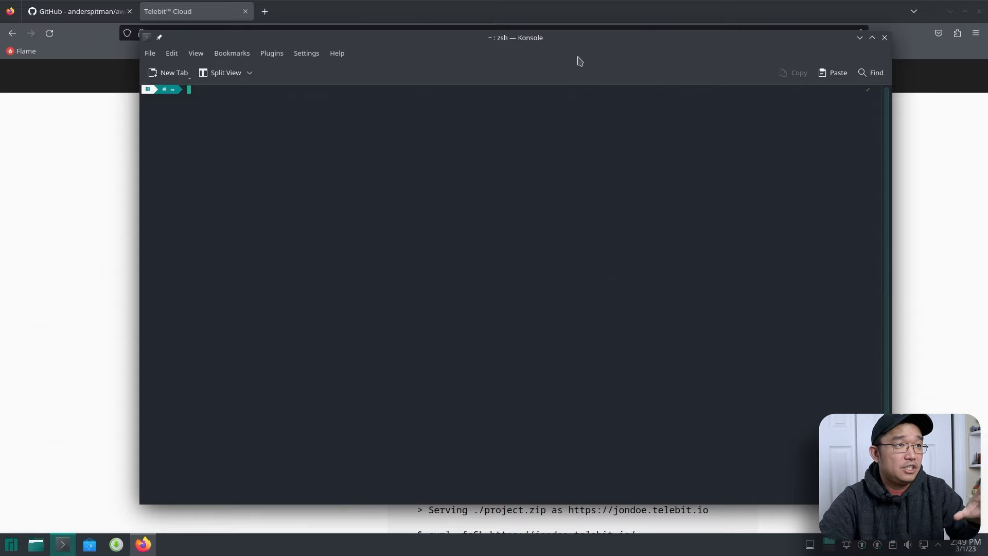
mouse_move(538, 179)
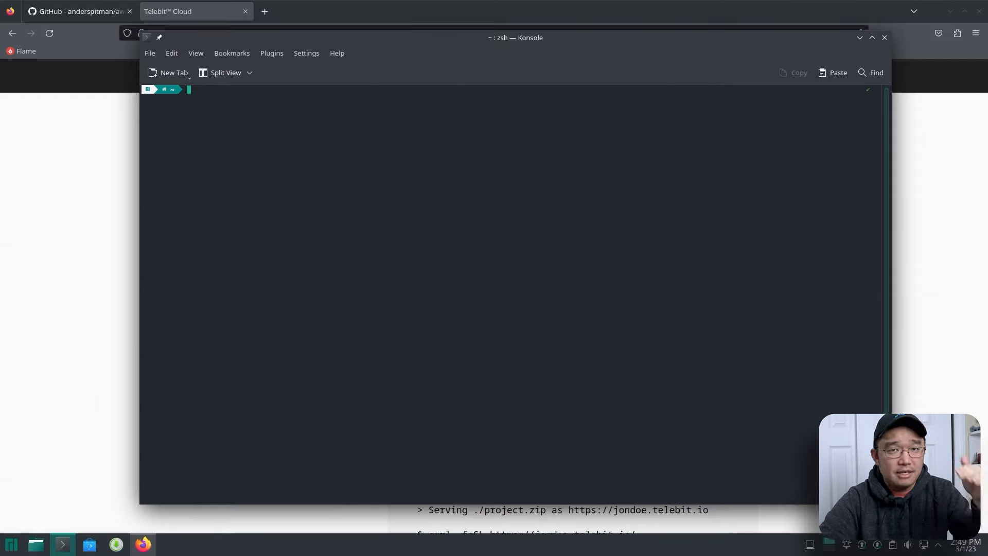
- Paste the copied Telebit install command at the prompt and run it
right_click(428, 249)
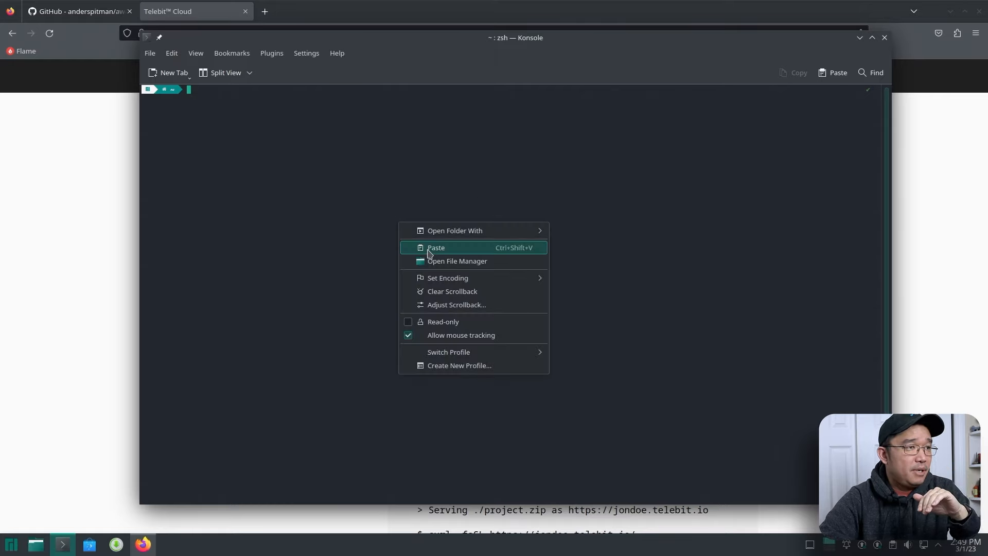
click(436, 247)
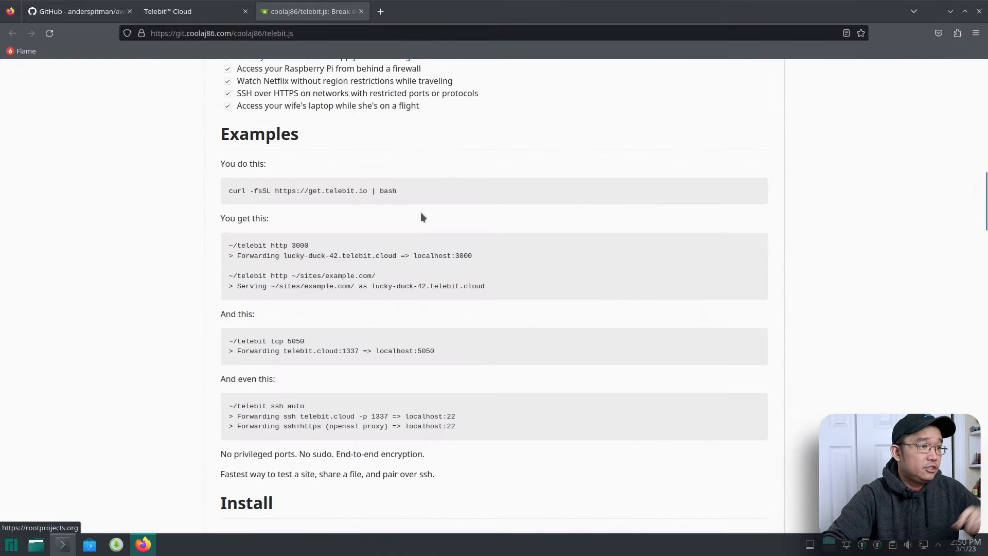
- Read the telebit.js Install section, noting where Telebit Remote gets installed
scroll(down, 3)
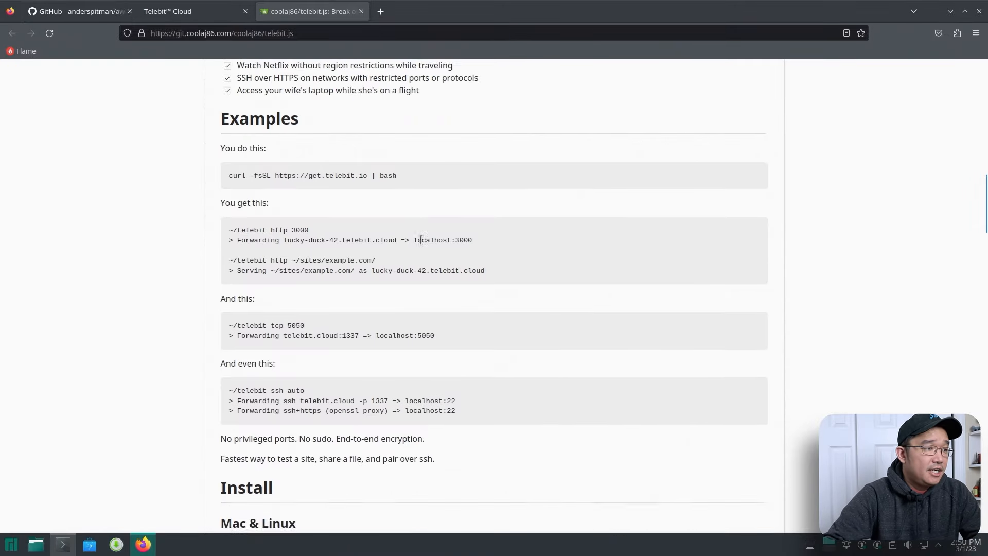
scroll(down, 3)
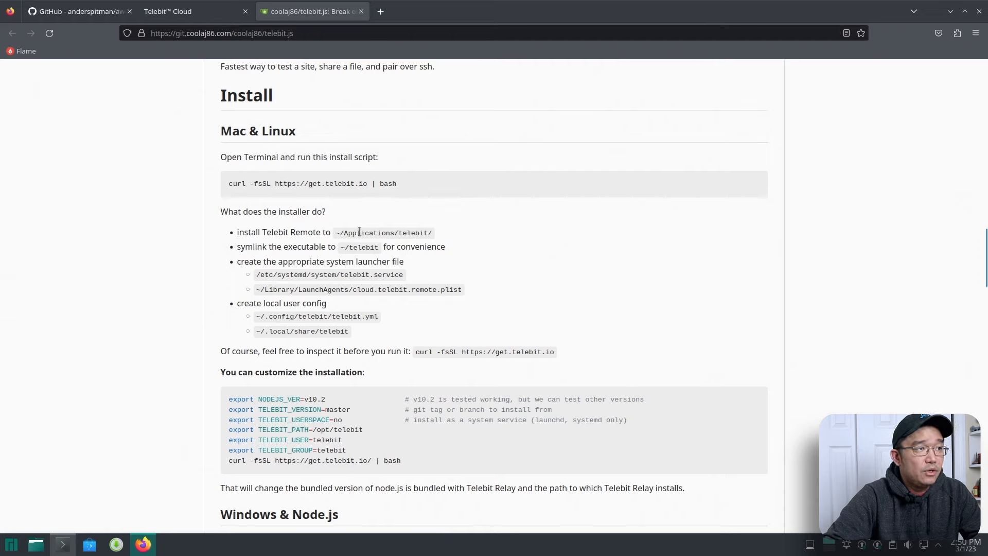
double_click(367, 232)
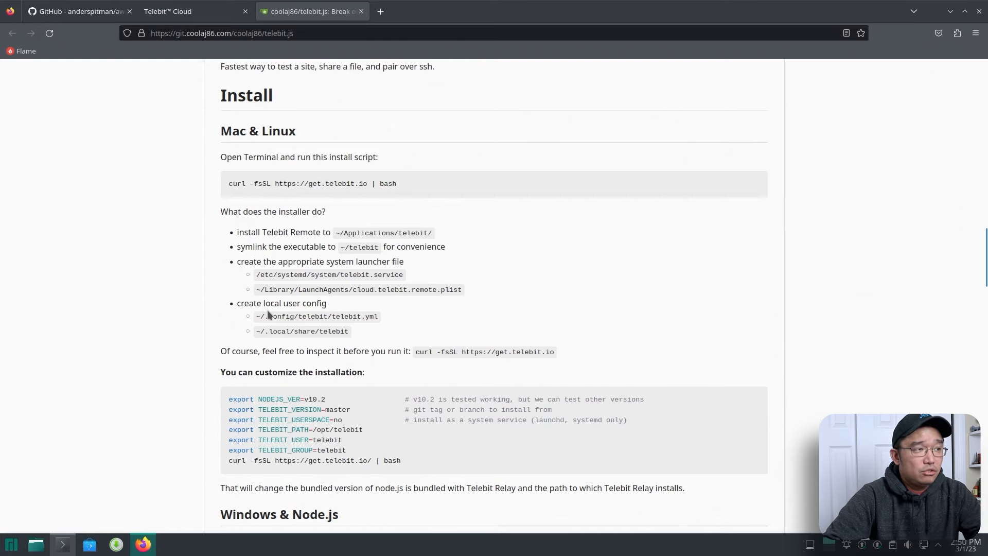
drag(291, 316, 341, 316)
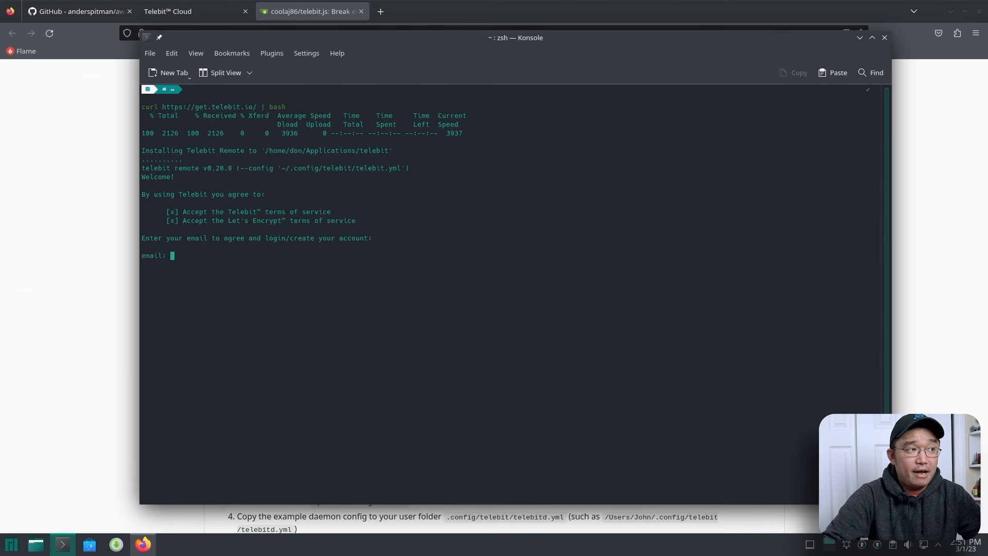
- Review the Telebit entry in the awesome-tunneling list, then return to Telebit Cloud
click(77, 12)
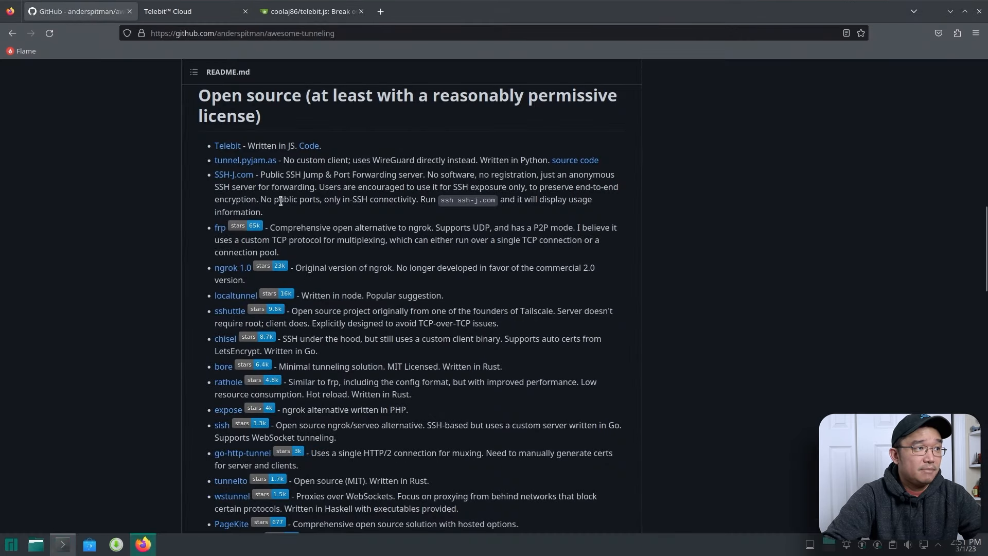
mouse_move(245, 165)
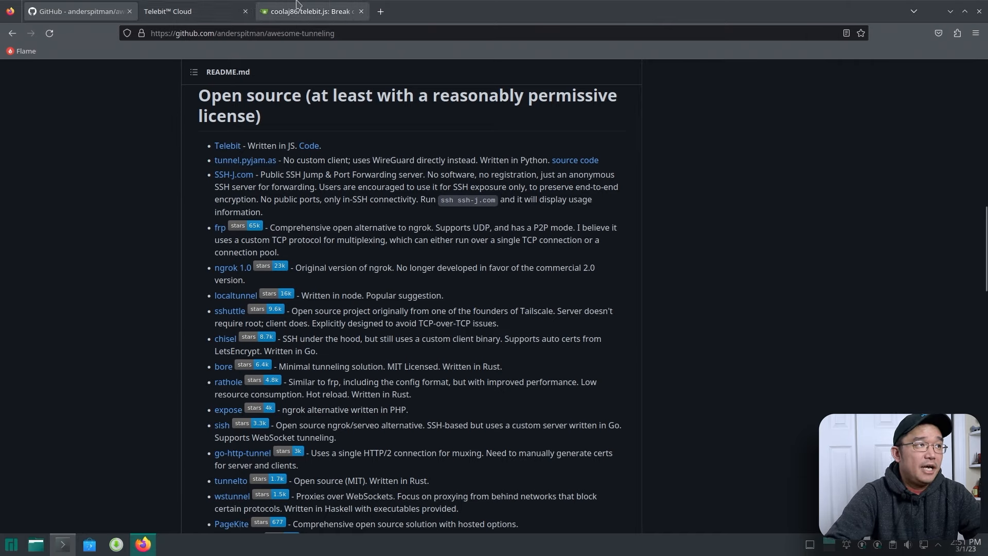
click(166, 10)
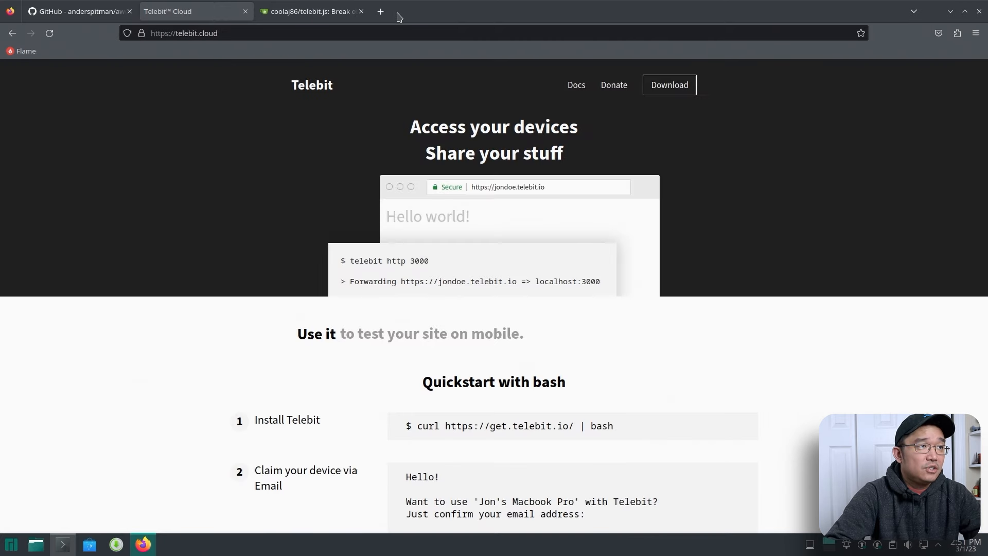
- Generate a temp-mail.org address in a new tab, copy it, and return to the terminal
click(380, 12)
text(https://temp-mail.org)
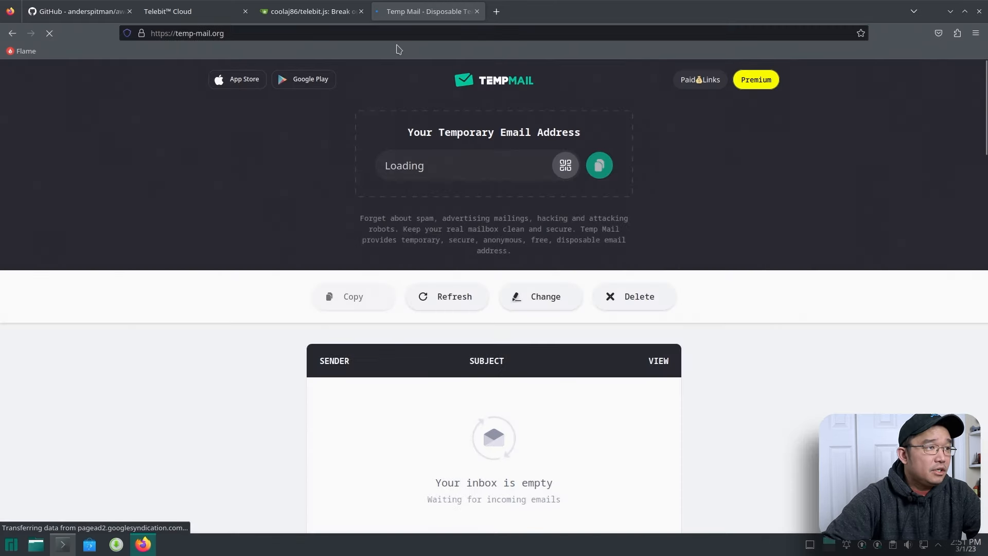
mouse_move(446, 170)
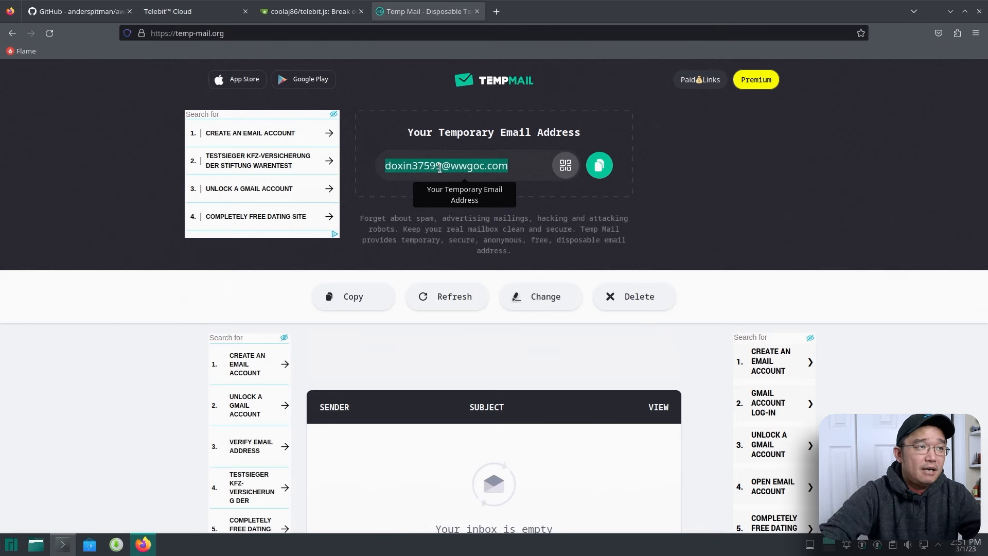
right_click(446, 166)
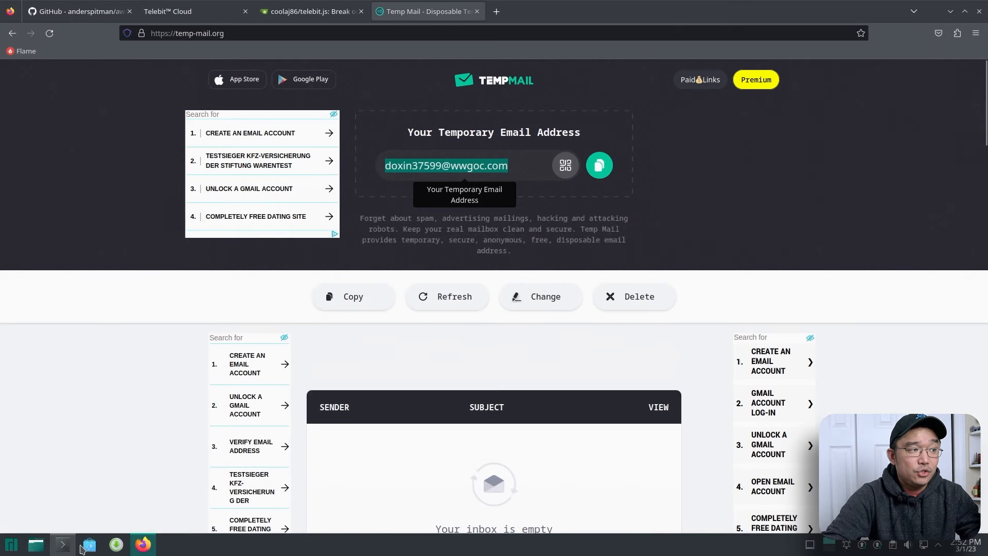
click(89, 545)
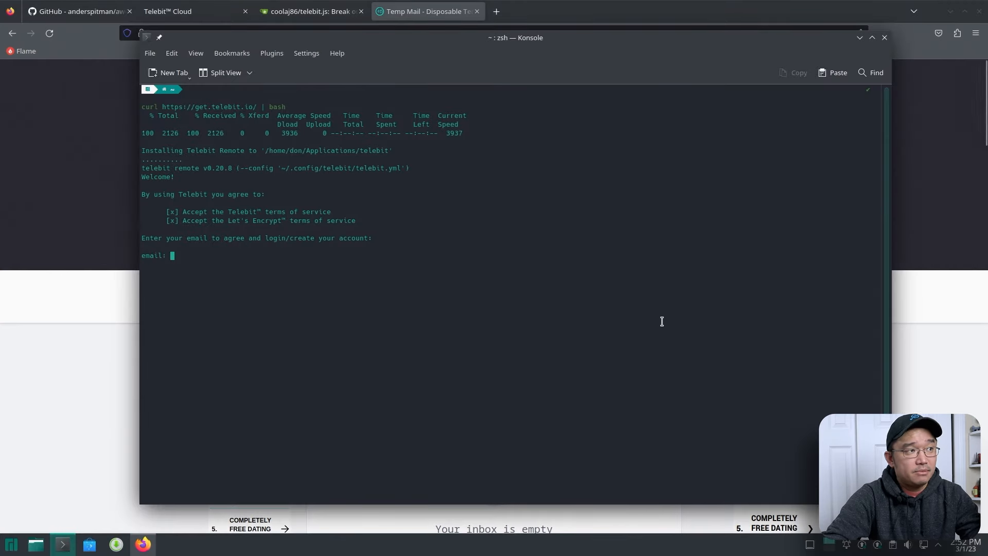
- Give the temporary address to the Telebit installer's email prompt
right_click(662, 321)
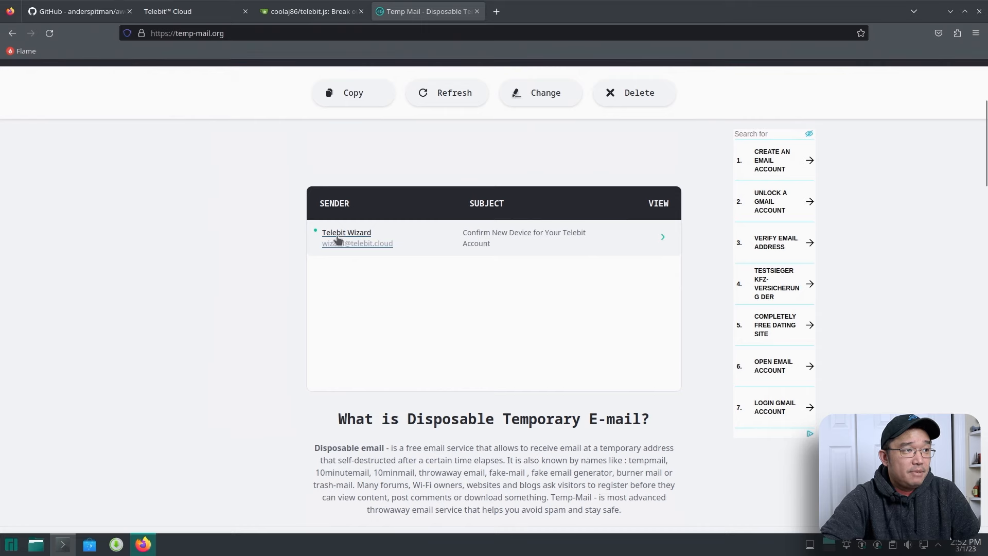
- Open the Telebit device confirmation email and follow its Confirm Email Address link
click(346, 238)
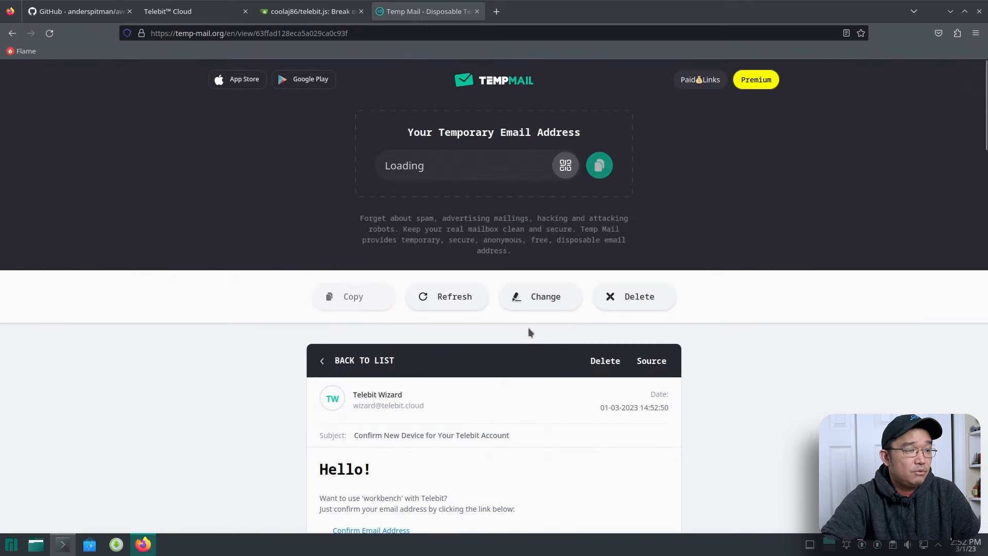
scroll(down, 3)
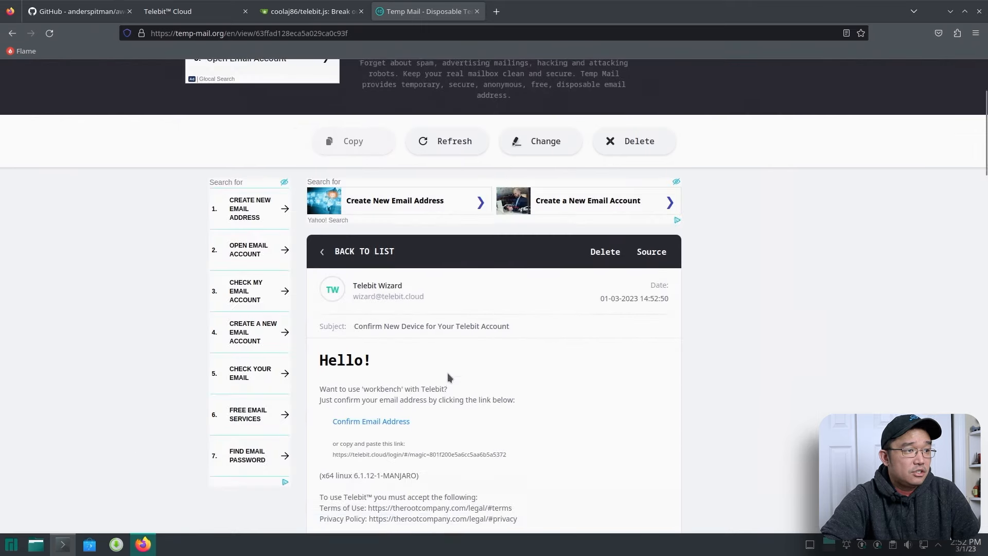
scroll(down, 3)
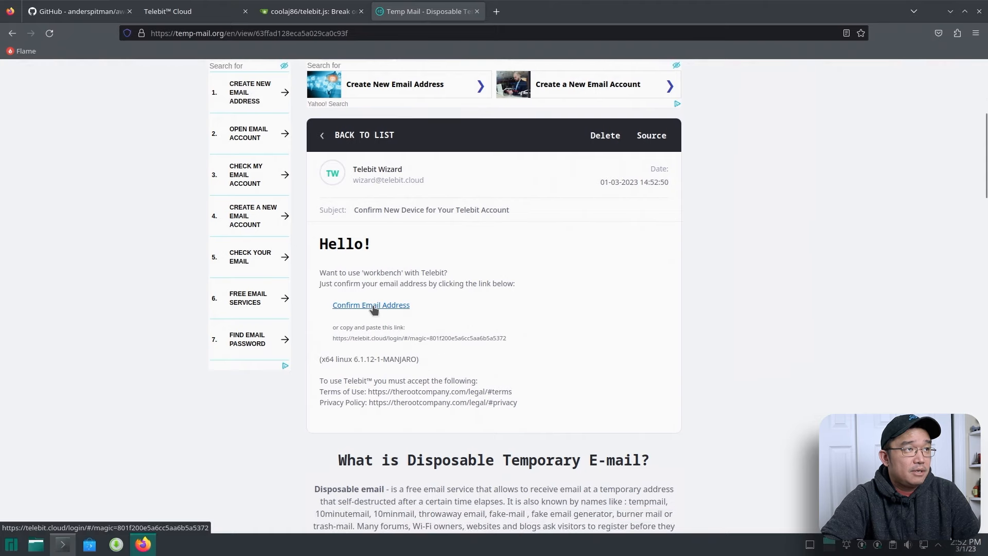
click(371, 305)
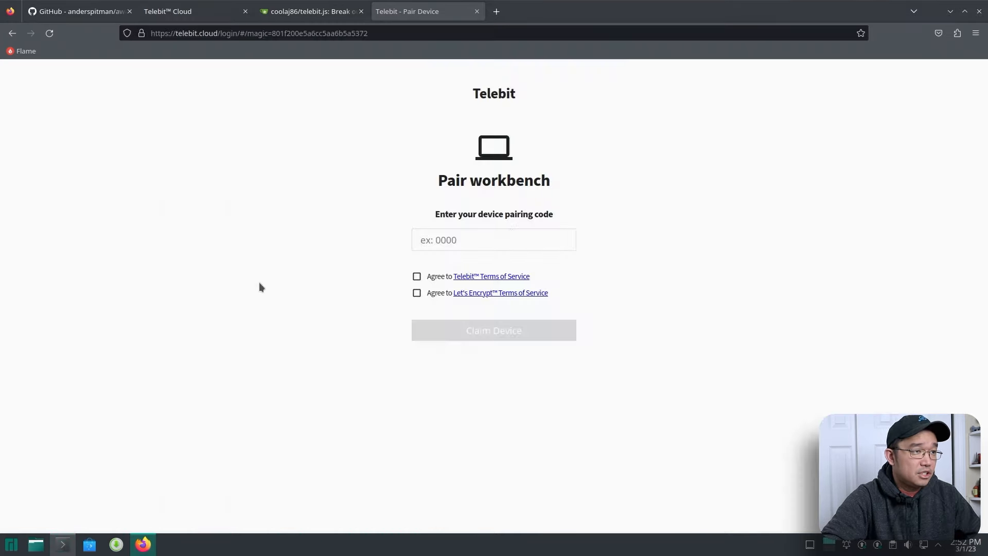
text(34)
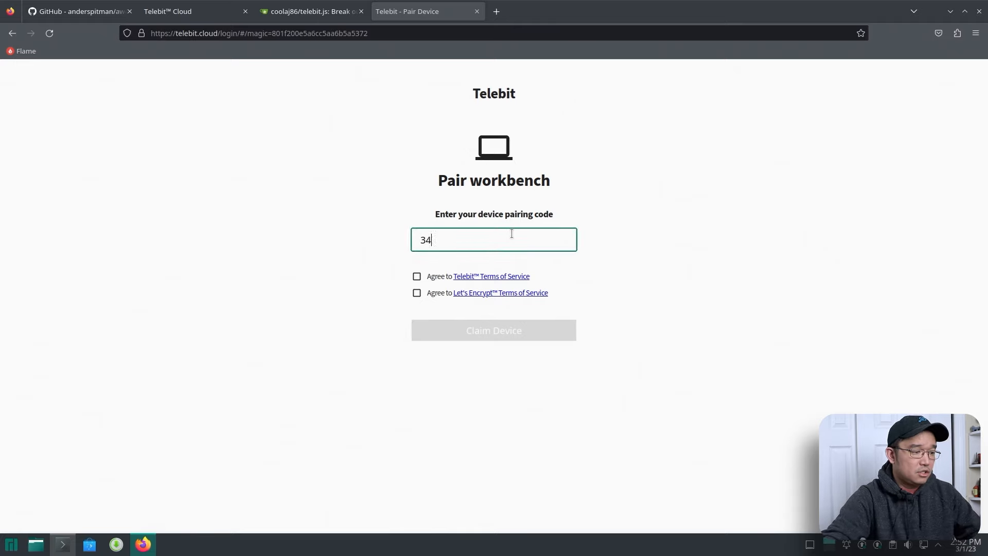
click(417, 276)
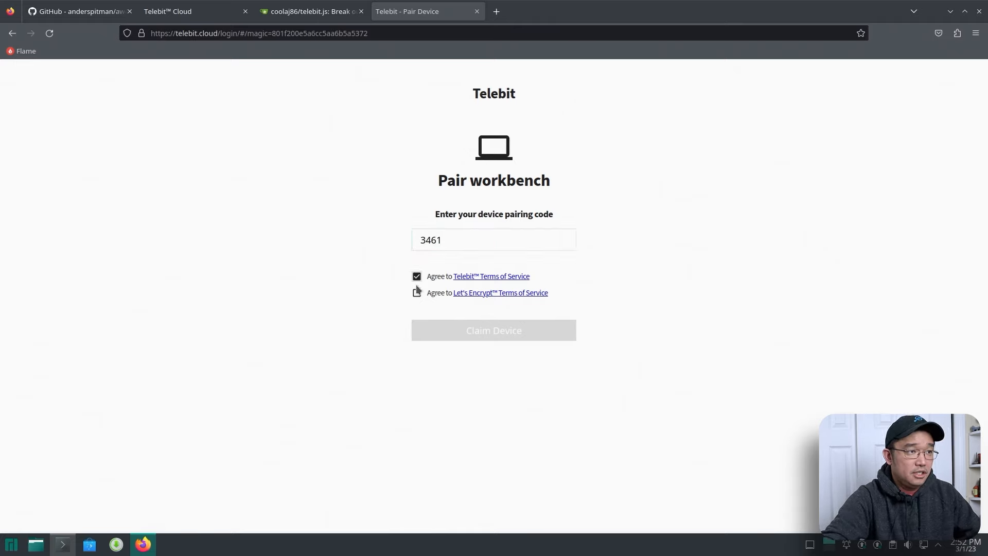
click(493, 330)
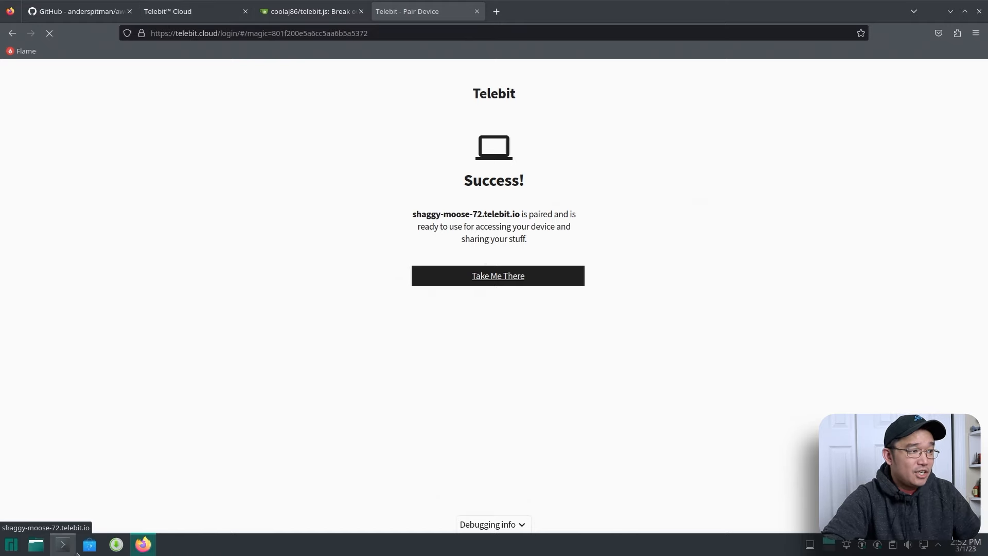
- Review the installer's Success output in Konsole and clear the terminal
click(61, 544)
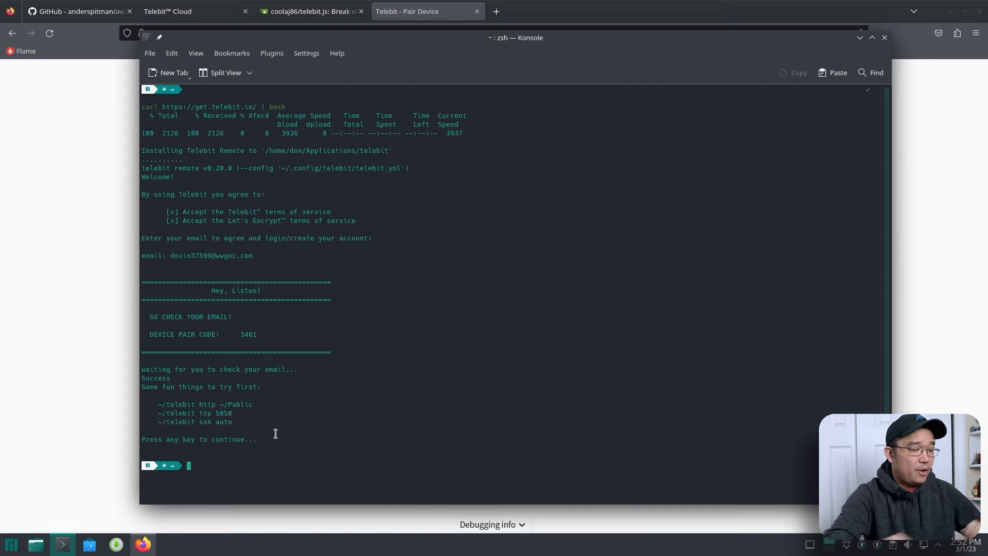
text(clear)
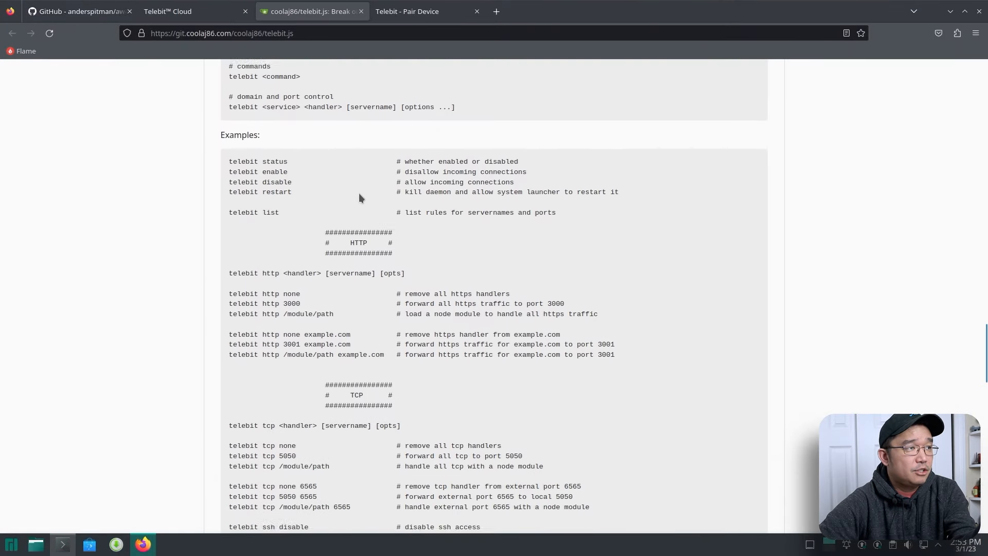
- Compare Telebit Cloud's SSH and TCP examples with the telebit.js Remote Usage section
click(167, 12)
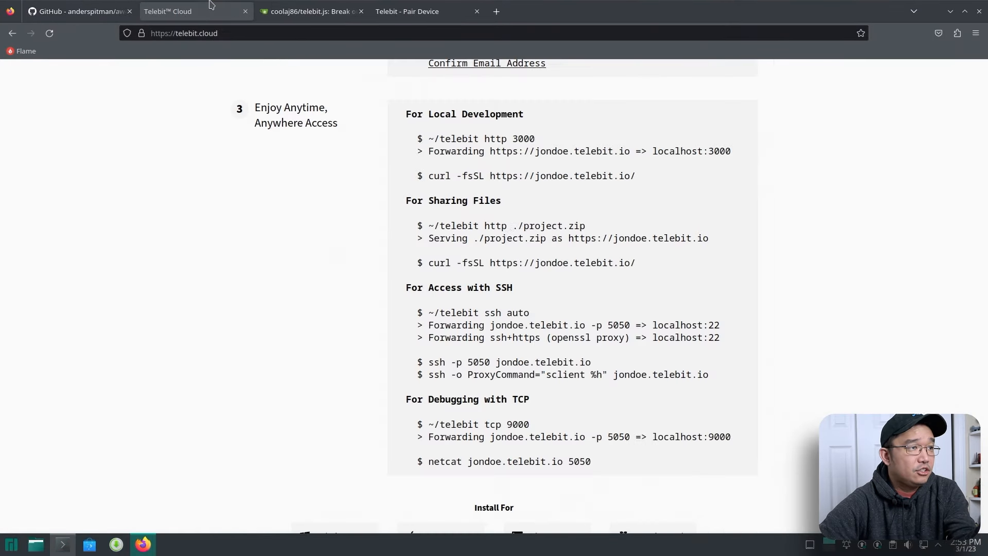
drag(406, 113, 708, 375)
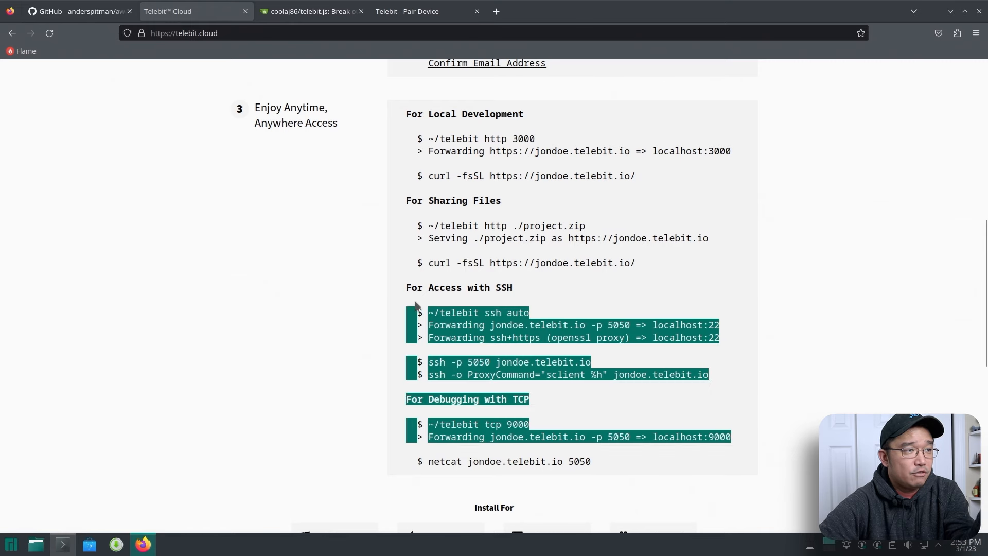
click(308, 12)
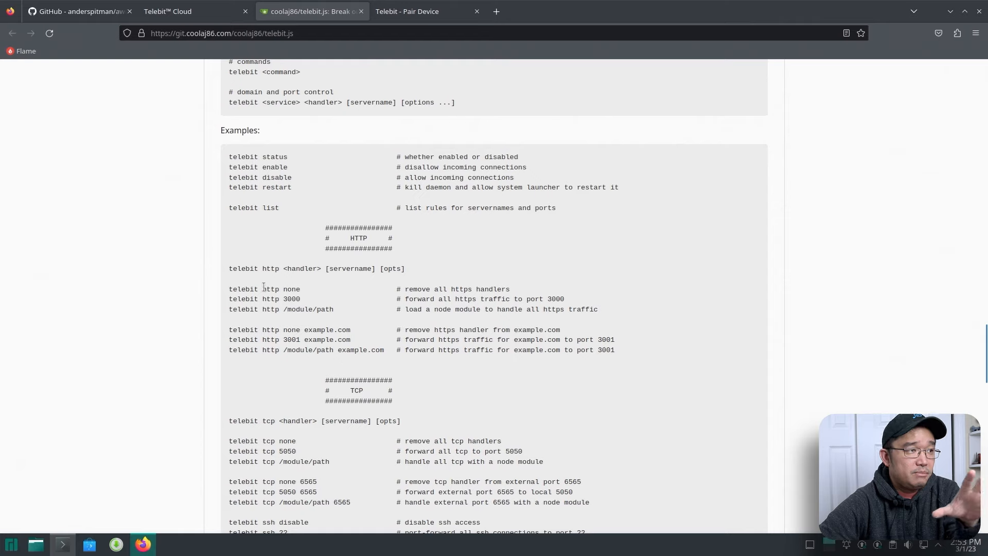
double_click(292, 289)
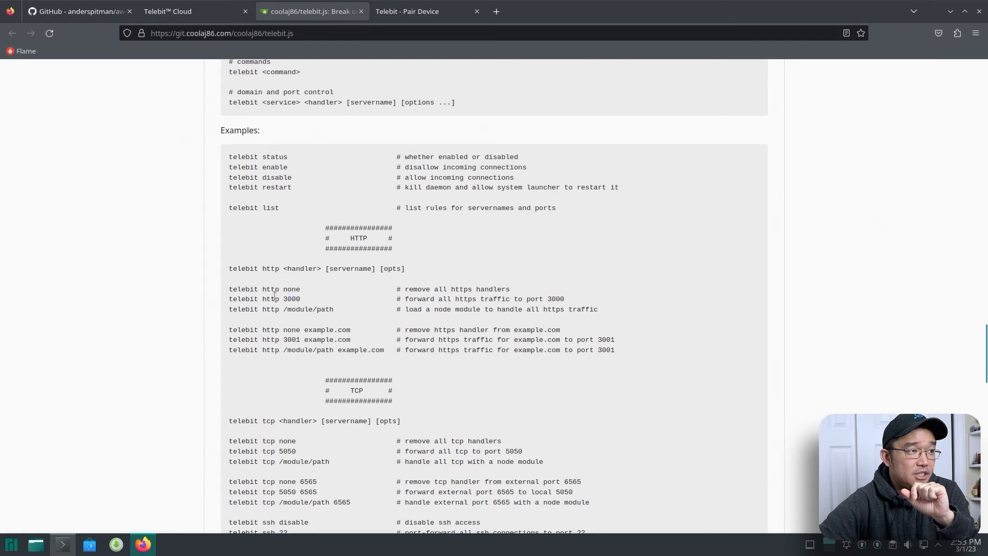
scroll(down, 3)
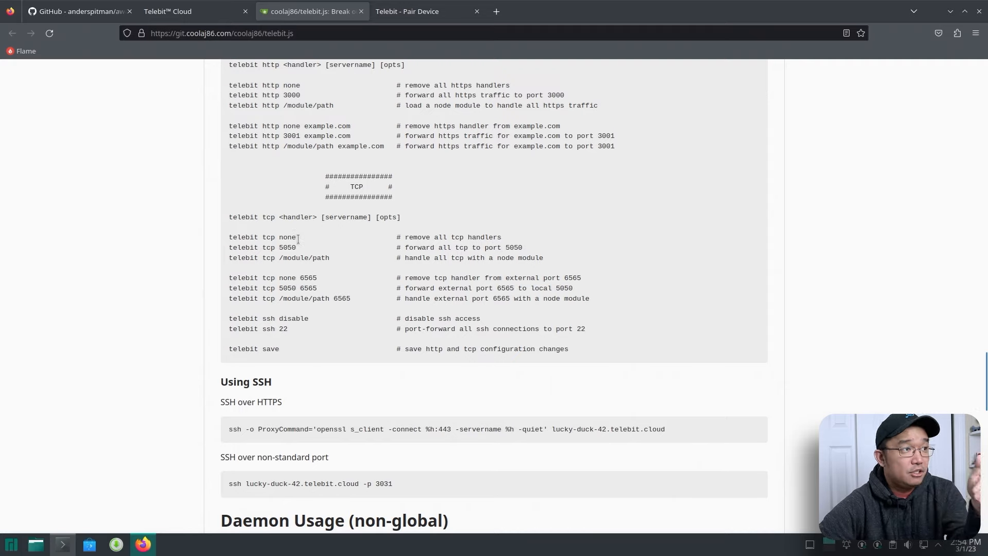
scroll(up, 3)
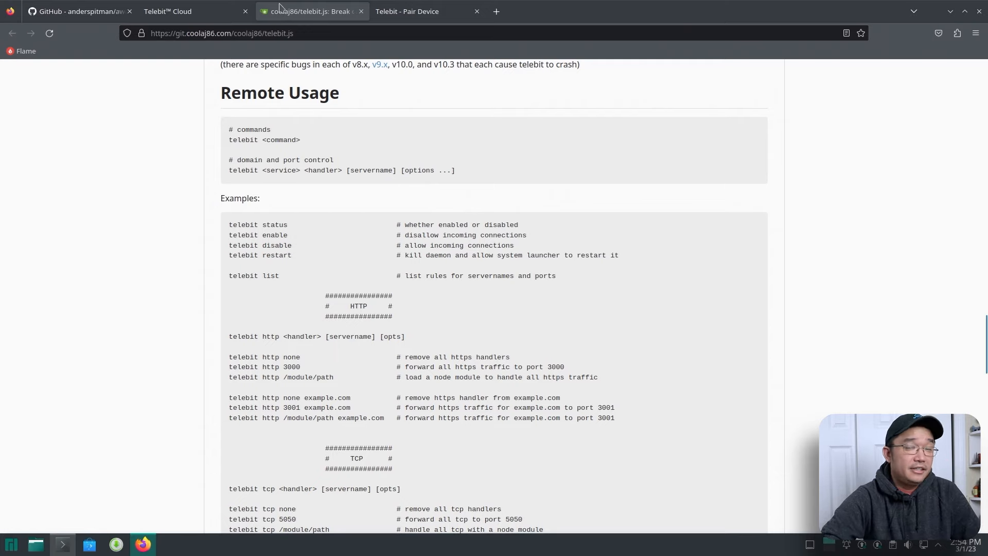
mouse_move(309, 11)
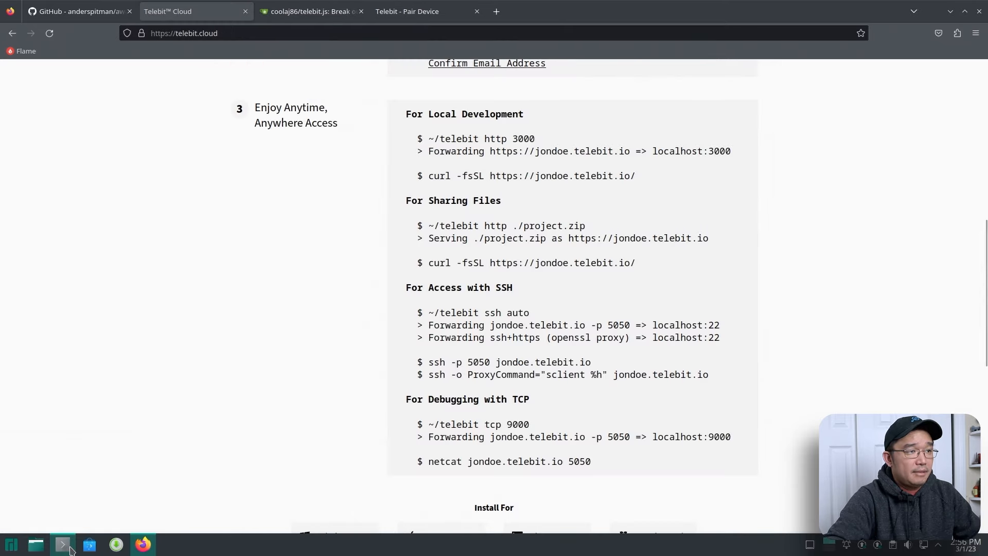
- In Konsole, create a test file in Documents and start a Python HTTP server on port 8080
click(61, 545)
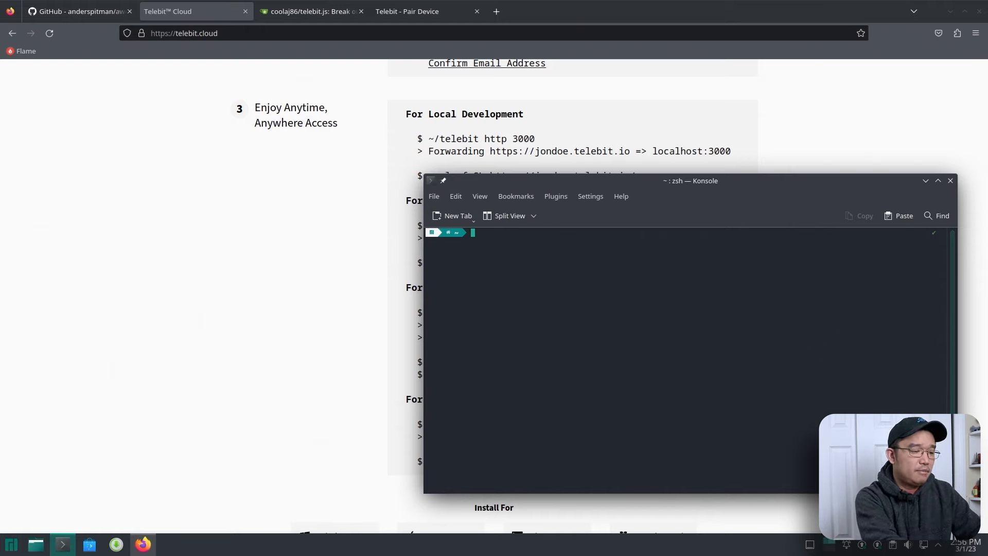
text(ping google.com)
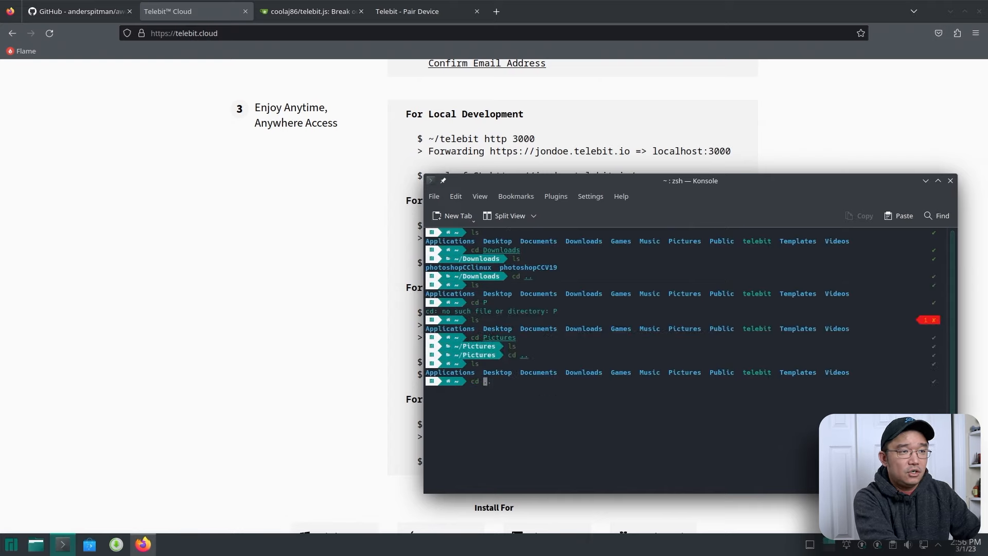
text(t)
text( Do)
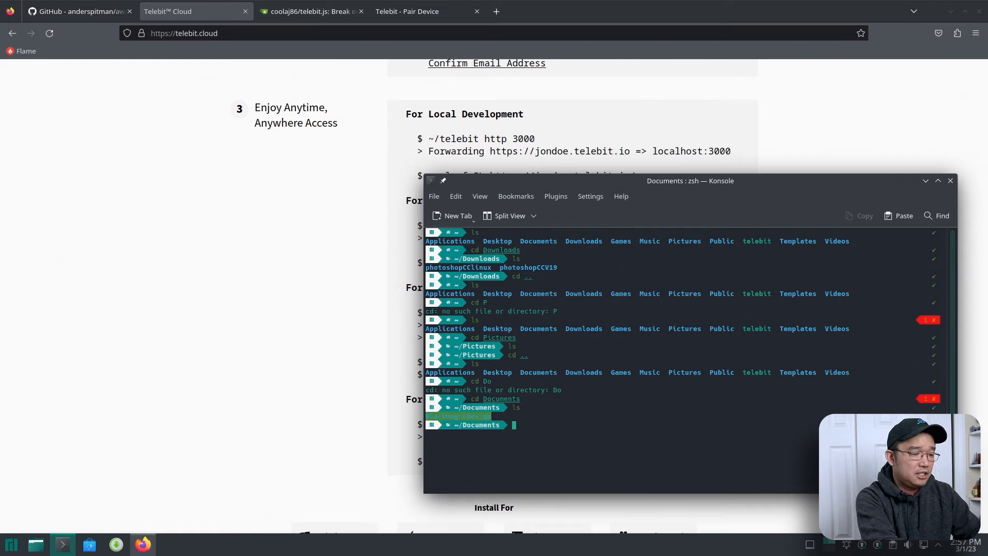
text(touch test1)
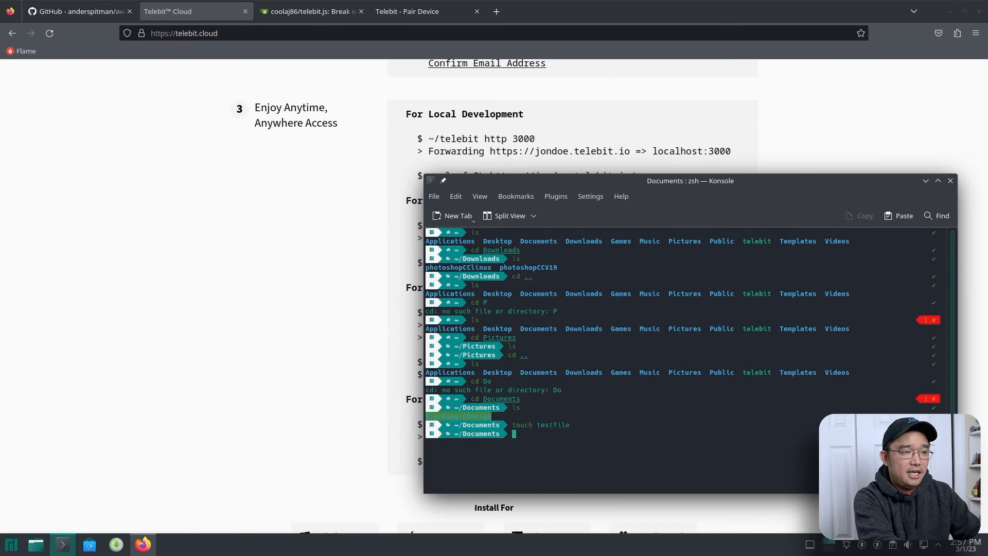
text(python -m http.server 8080)
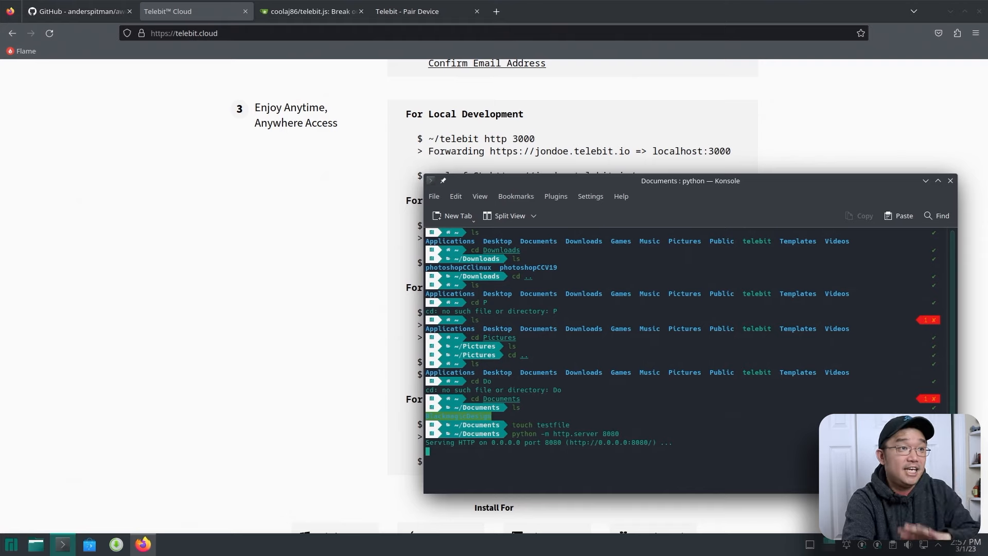
mouse_move(426, 221)
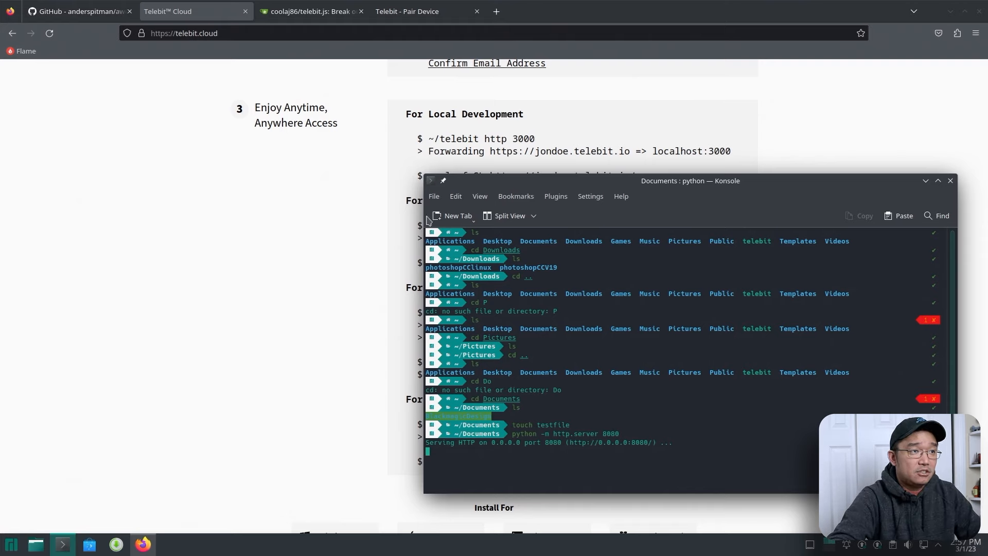
- In a second Konsole session, run ~/telebit http to forward the tunnel to the local port 8080 server
click(457, 215)
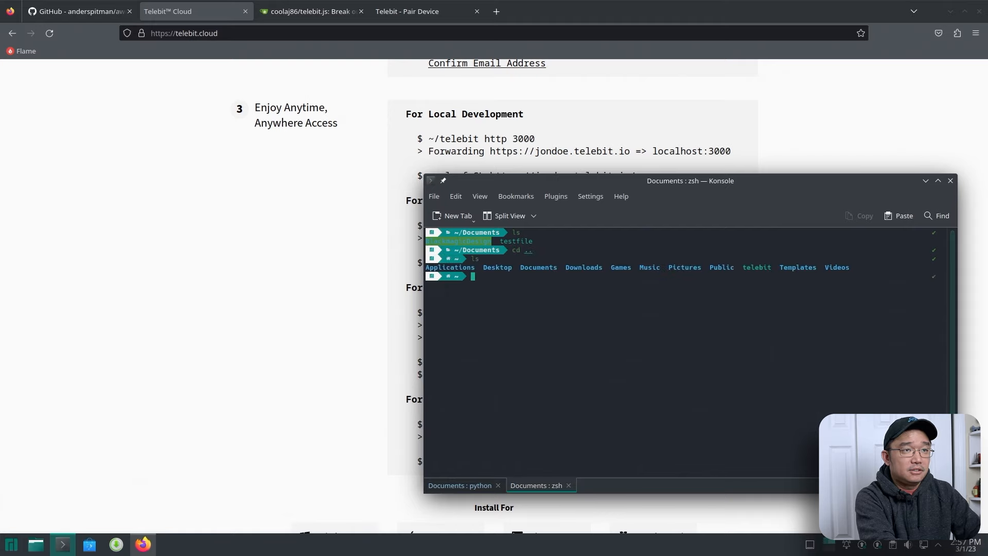
text(~/telebit http https://192.168.105.93:8080)
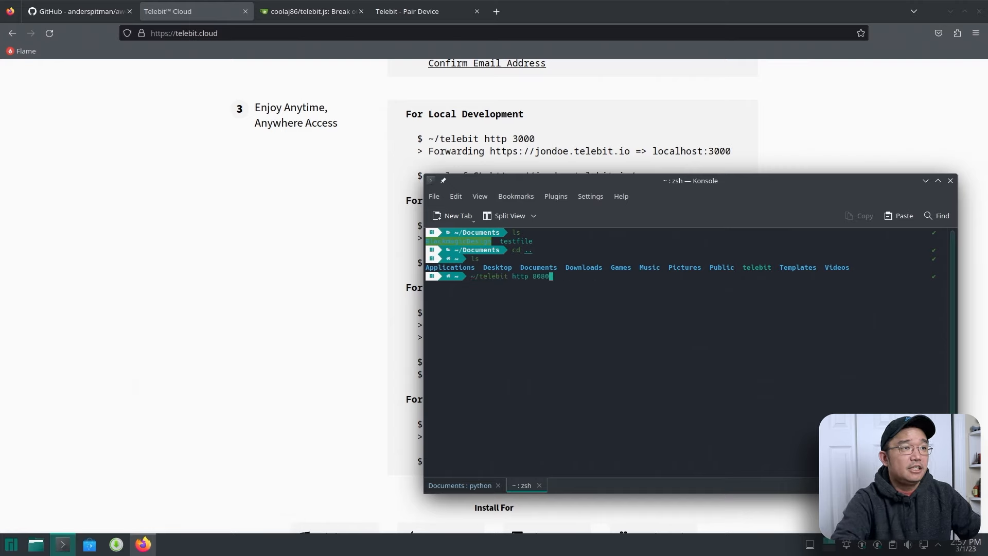
mouse_move(404, 322)
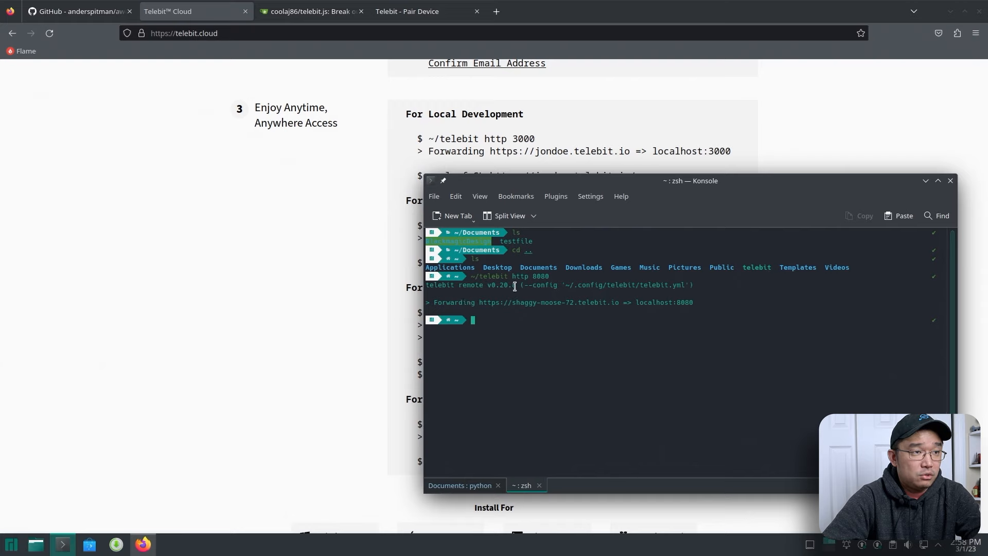
drag(479, 302, 619, 301)
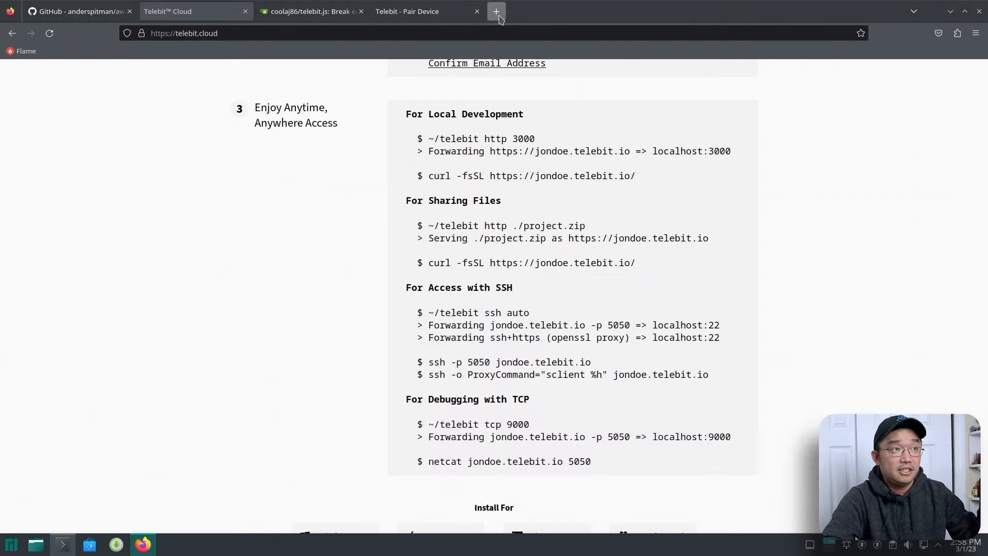
- Load shaggy-moose-72.telebit.io in a new Firefox tab to see the Documents listing with testfile
click(496, 12)
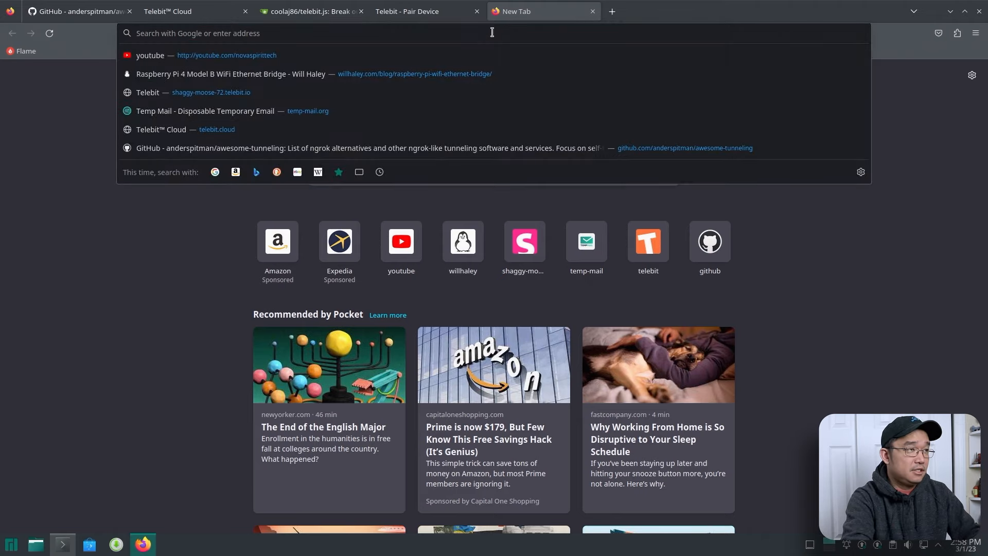
click(202, 92)
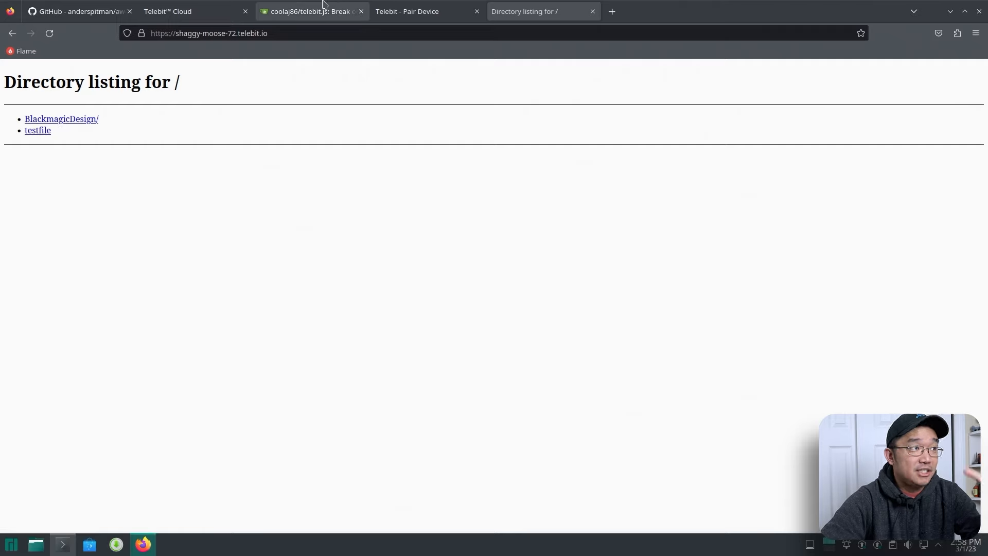
mouse_move(162, 131)
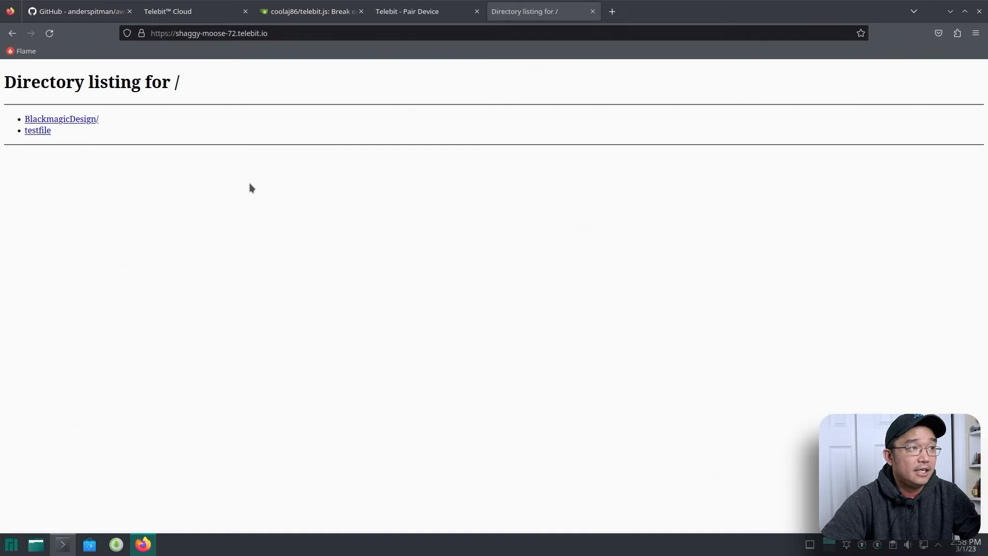
mouse_move(414, 94)
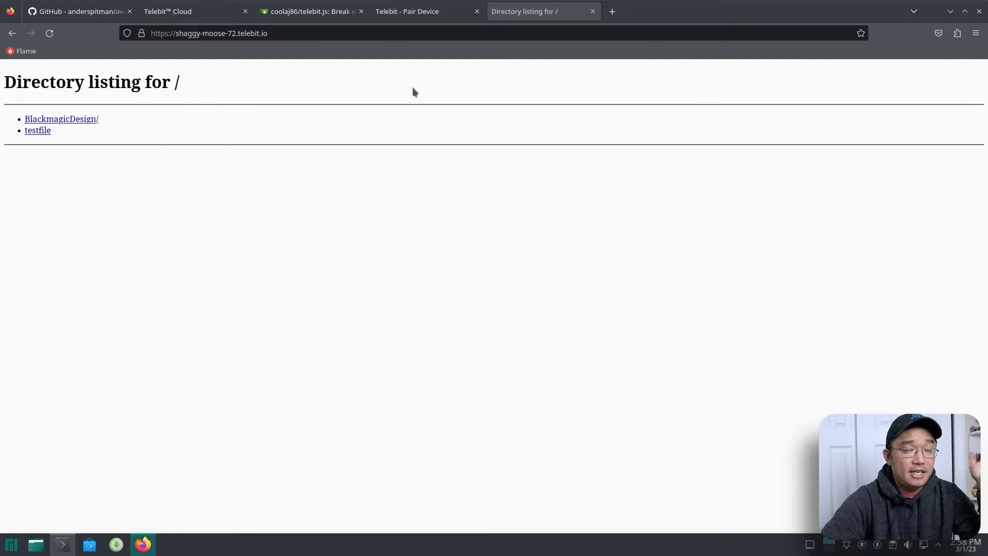
click(309, 12)
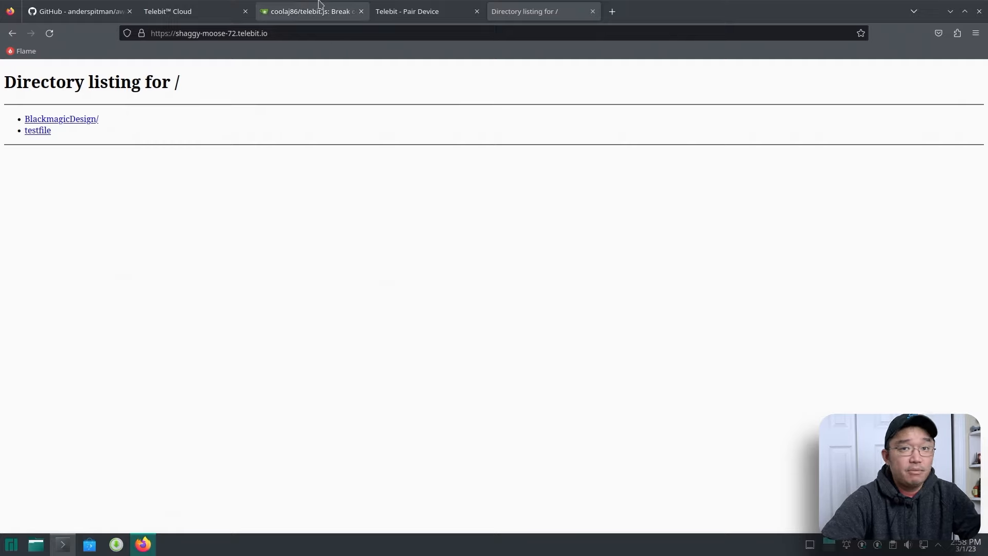
- Return to the telebit.js repository page and scroll to the TCP, SSH and save Remote Usage examples
click(308, 12)
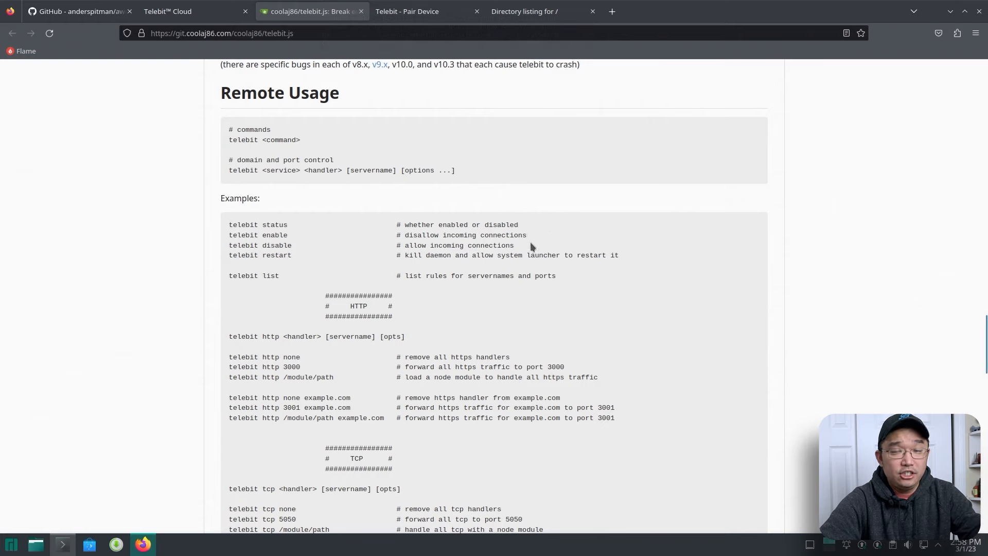
scroll(down, 3)
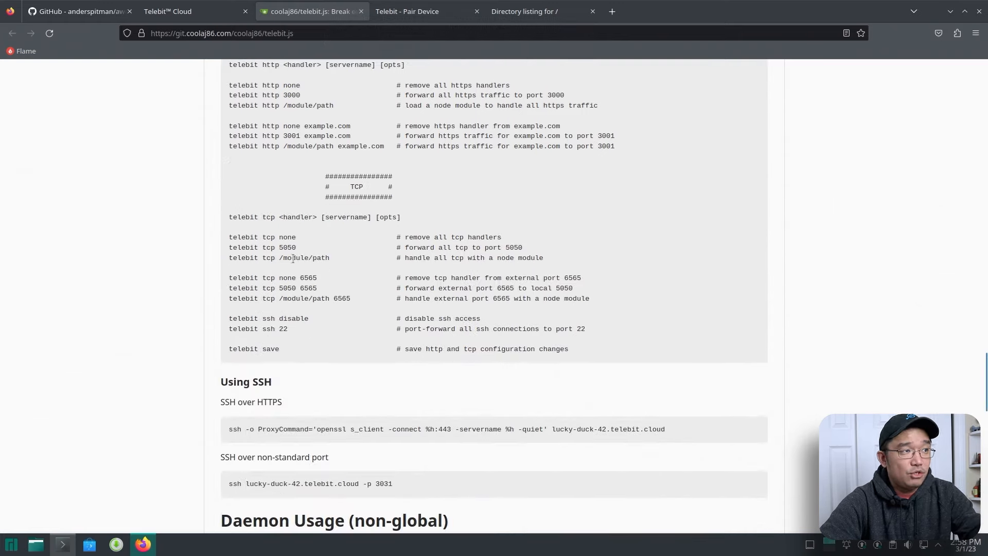